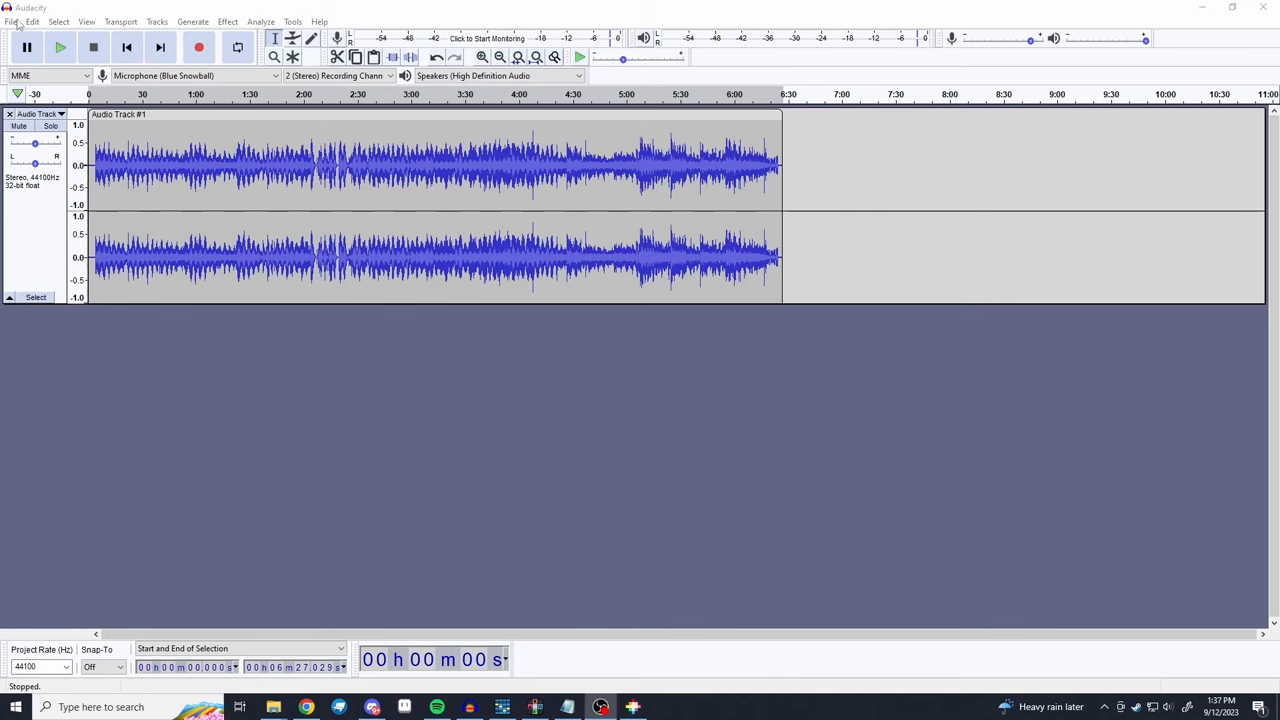
- Browse Audacity's export, generator and effect menus looking for a stretch effect
{"action": "left_click", "coordinate": [12, 20]}
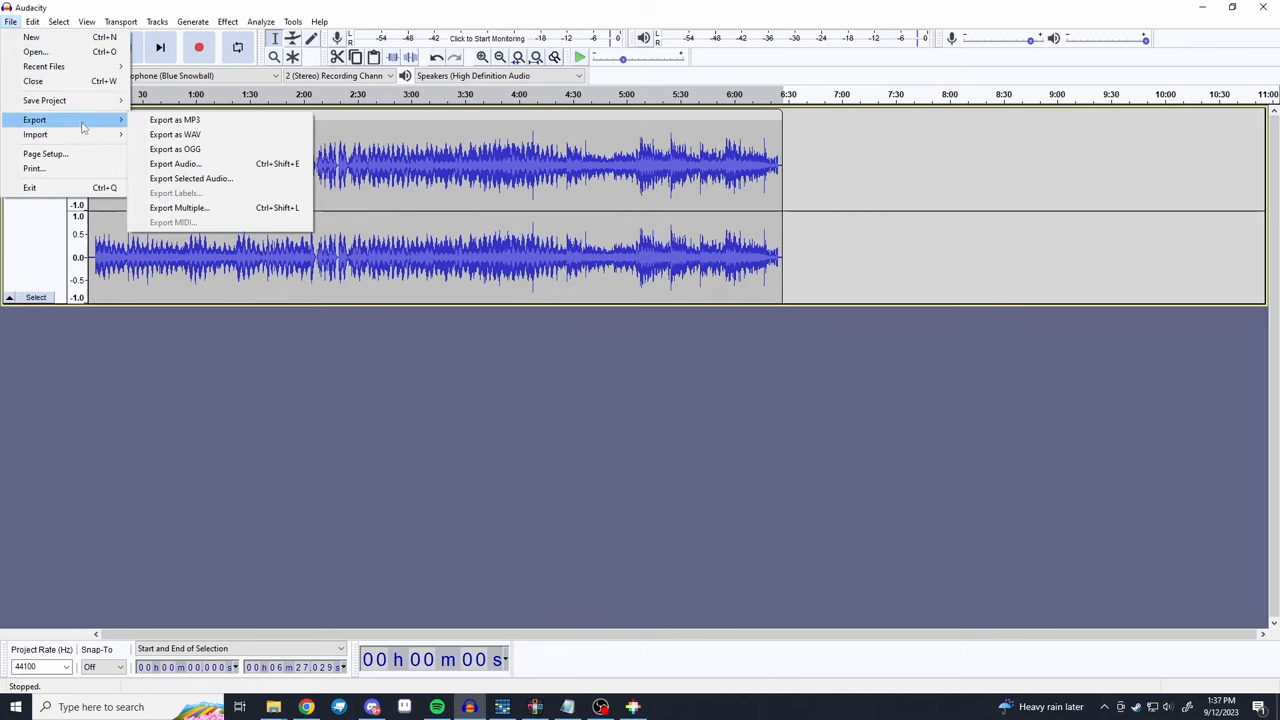
{"action": "mouse_move", "coordinate": [176, 120]}
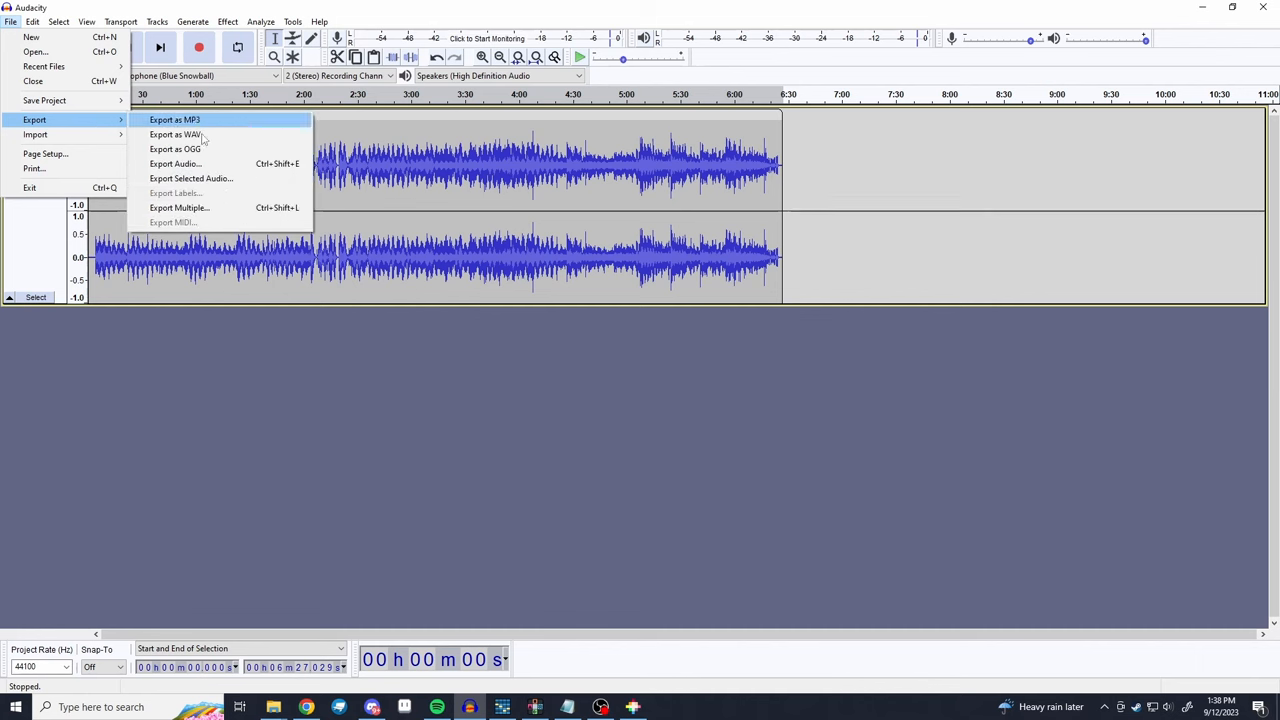
{"action": "left_click", "coordinate": [192, 20]}
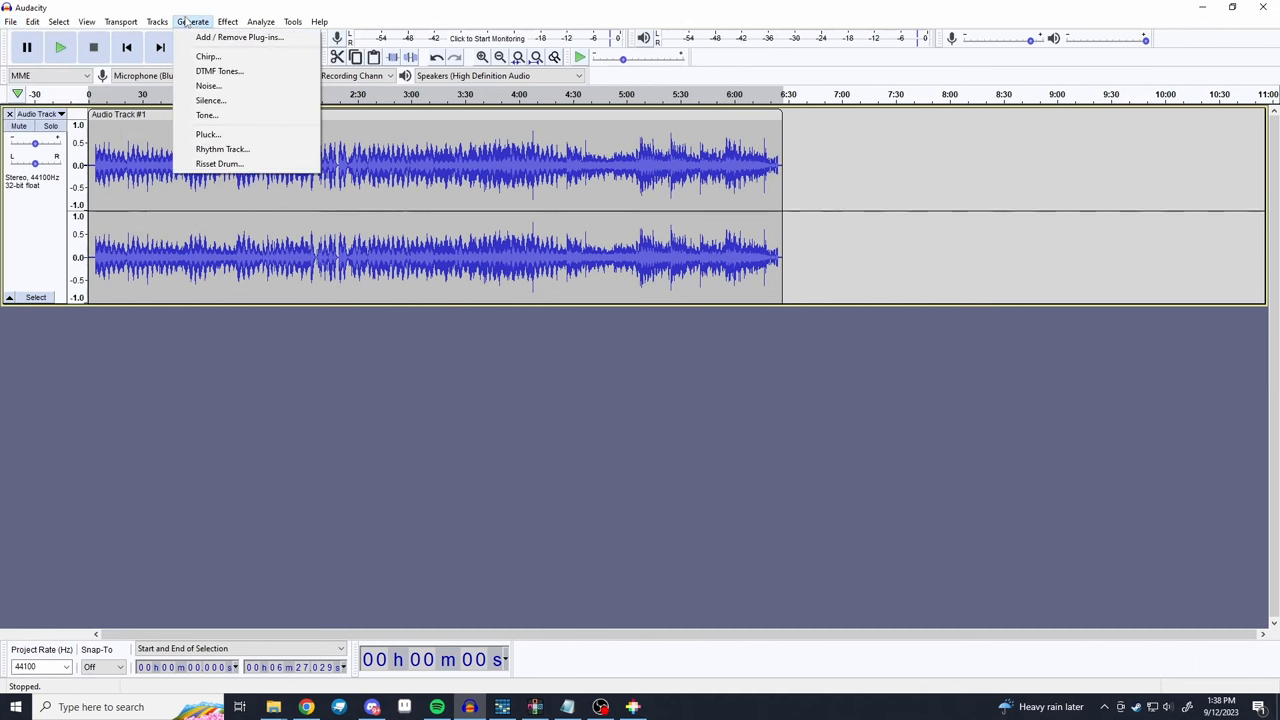
{"action": "mouse_move", "coordinate": [208, 114]}
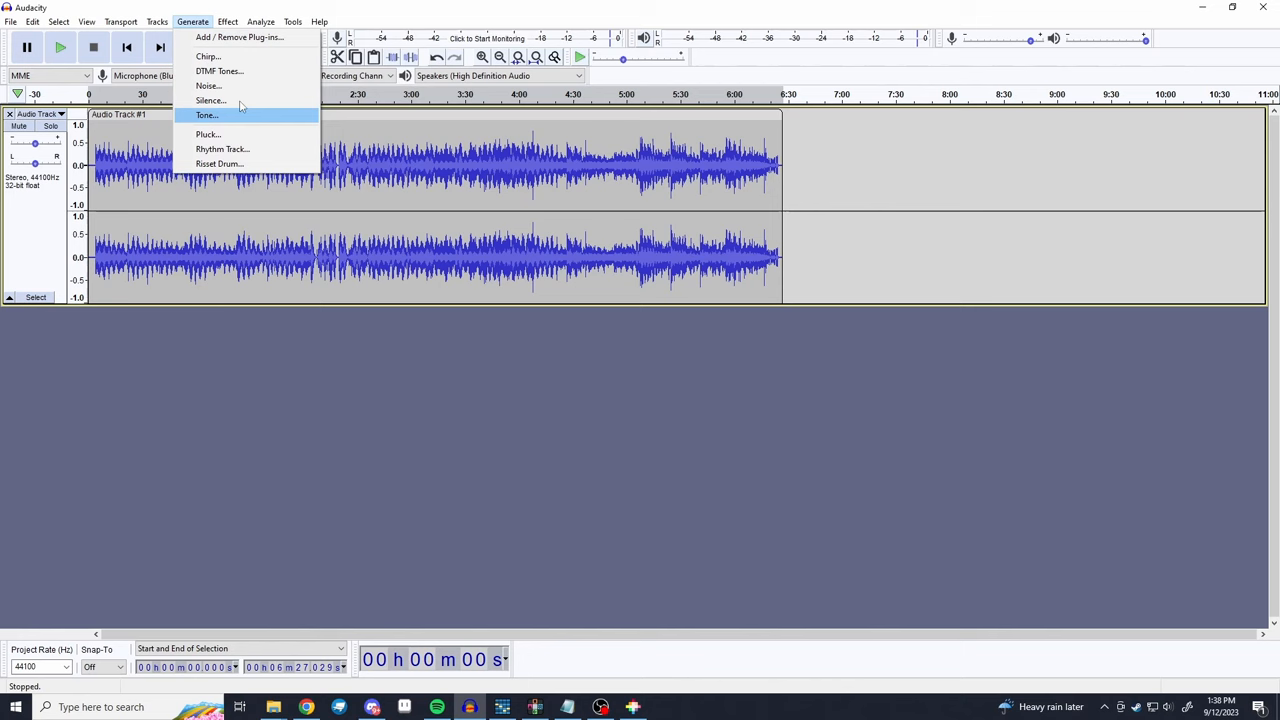
{"action": "left_click", "coordinate": [228, 20]}
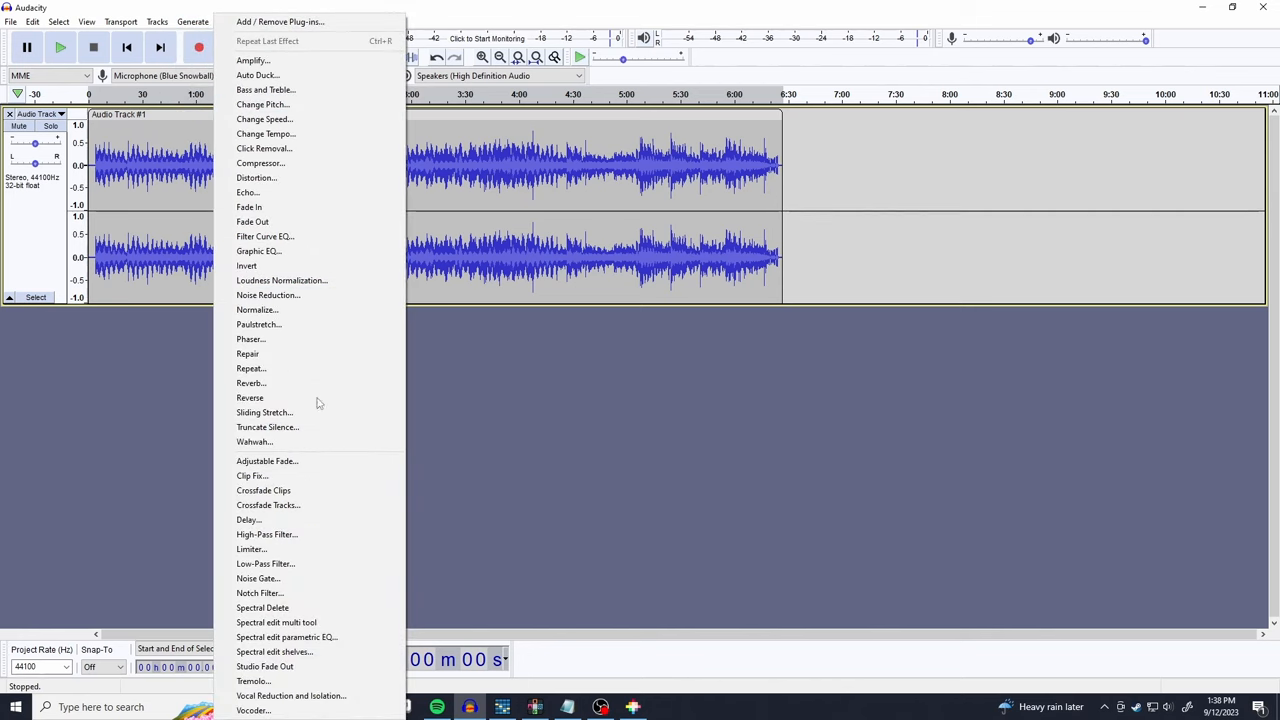
{"action": "mouse_move", "coordinate": [310, 384]}
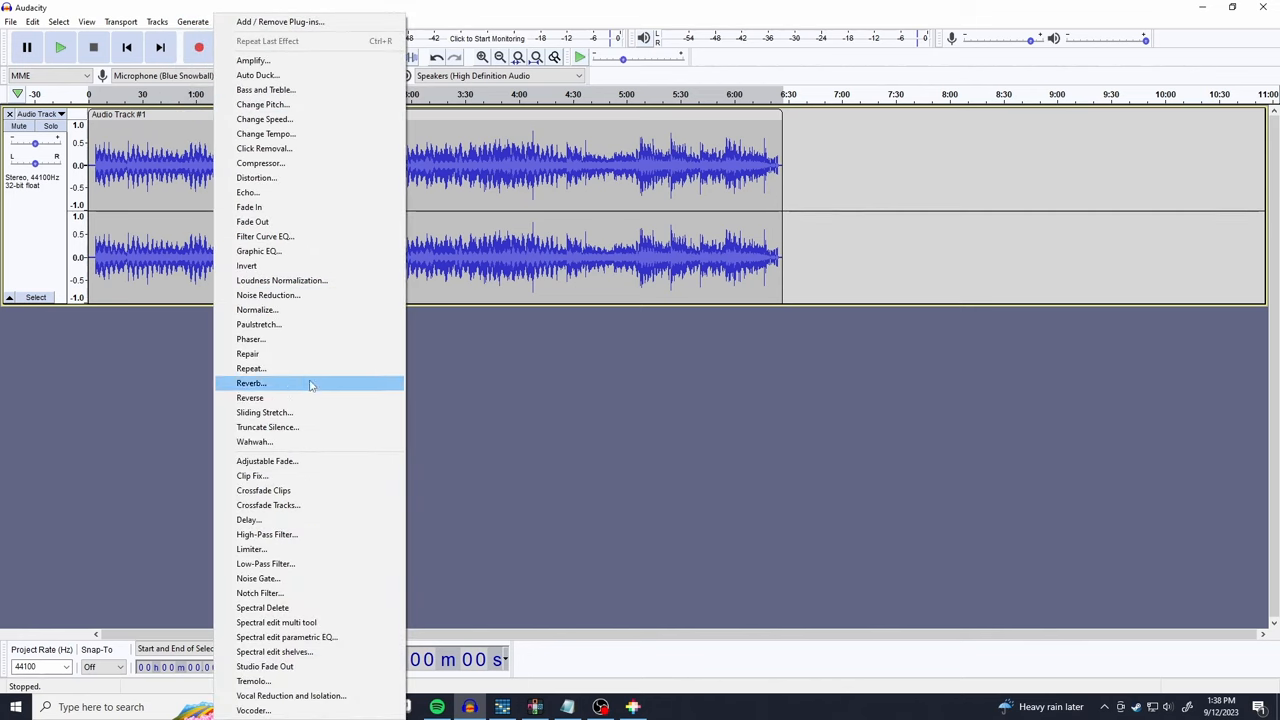
{"action": "mouse_move", "coordinate": [292, 180]}
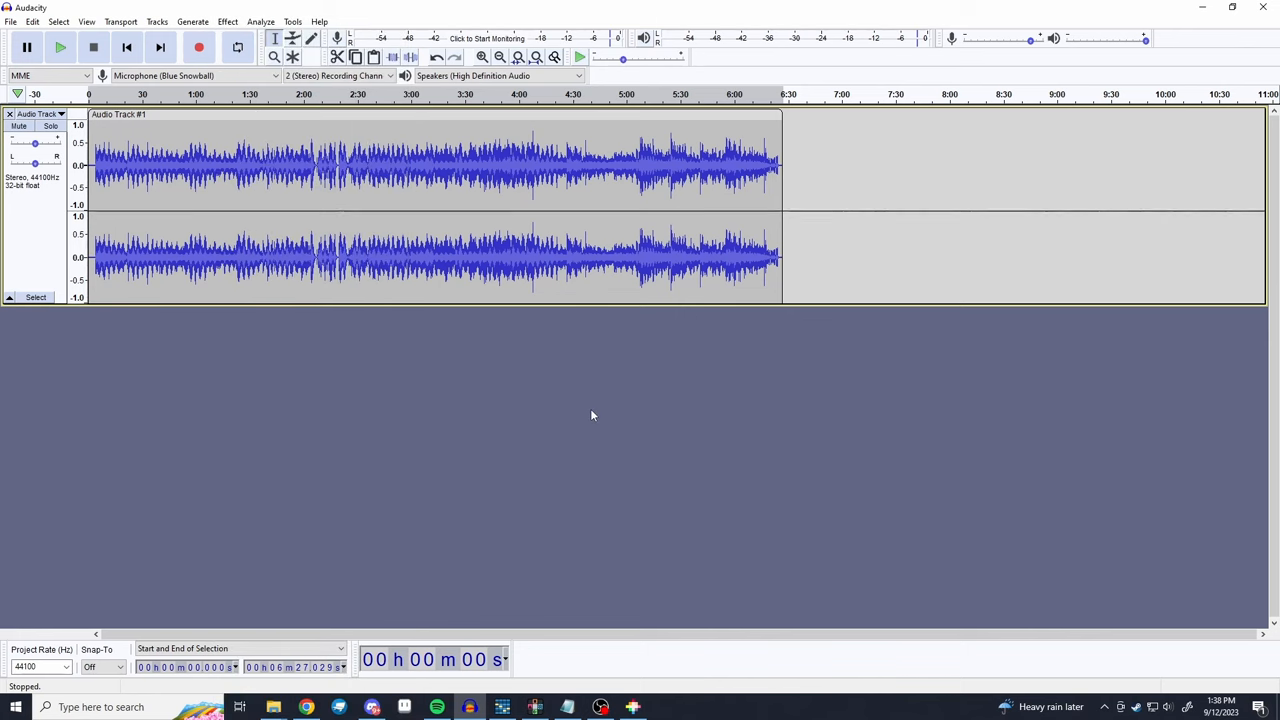
{"action": "mouse_move", "coordinate": [896, 368]}
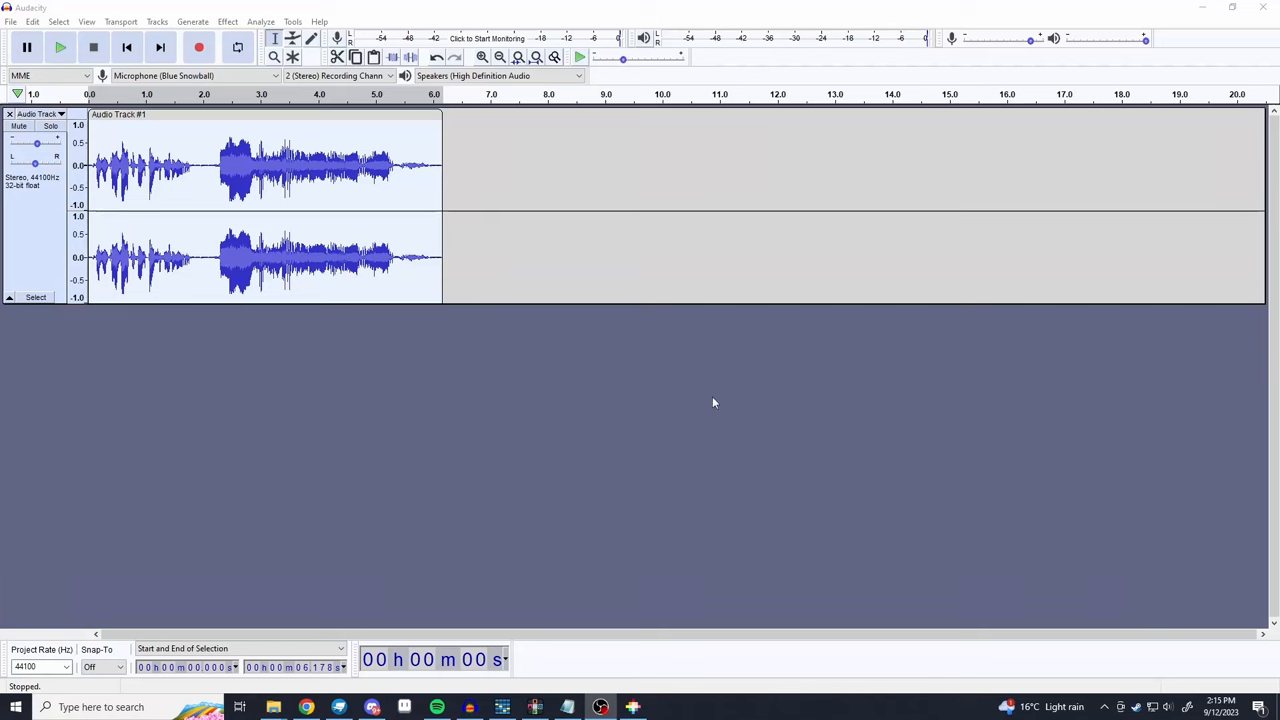
{"action": "left_click", "coordinate": [228, 156]}
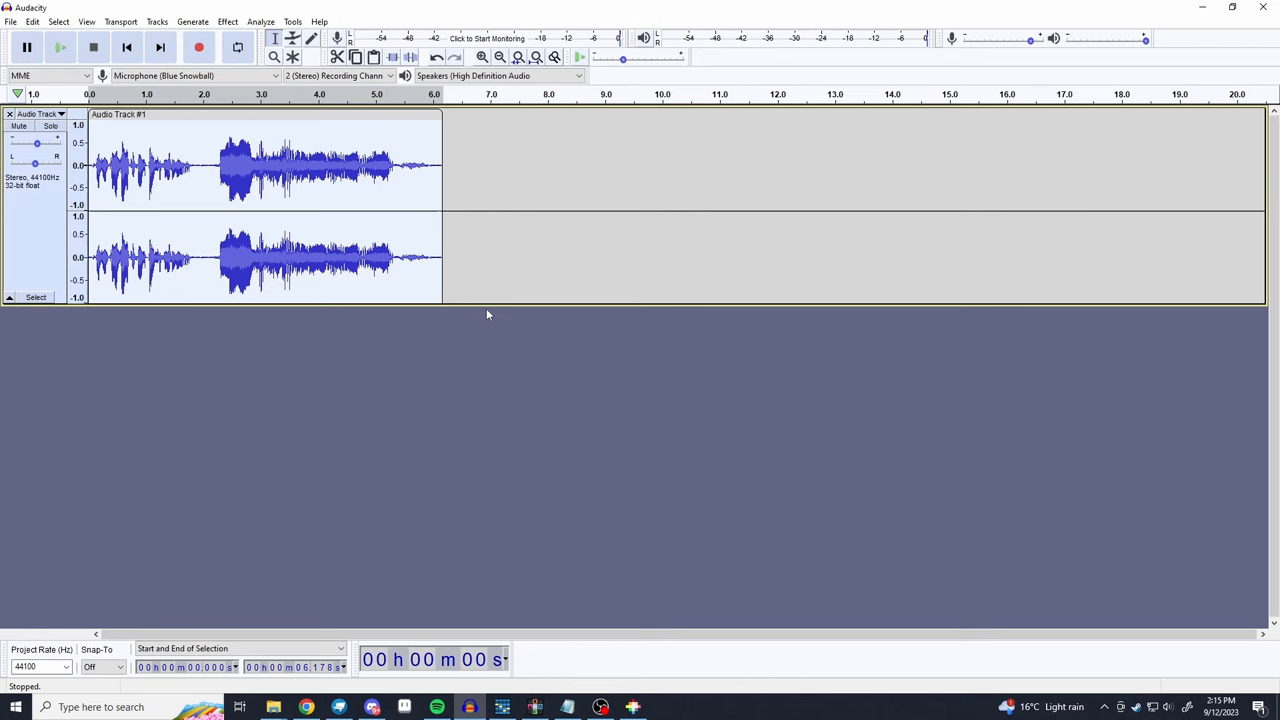
- Apply Paulstretch with its default factor to the clip, play the stretched result, then stop
{"action": "left_click", "coordinate": [228, 20]}
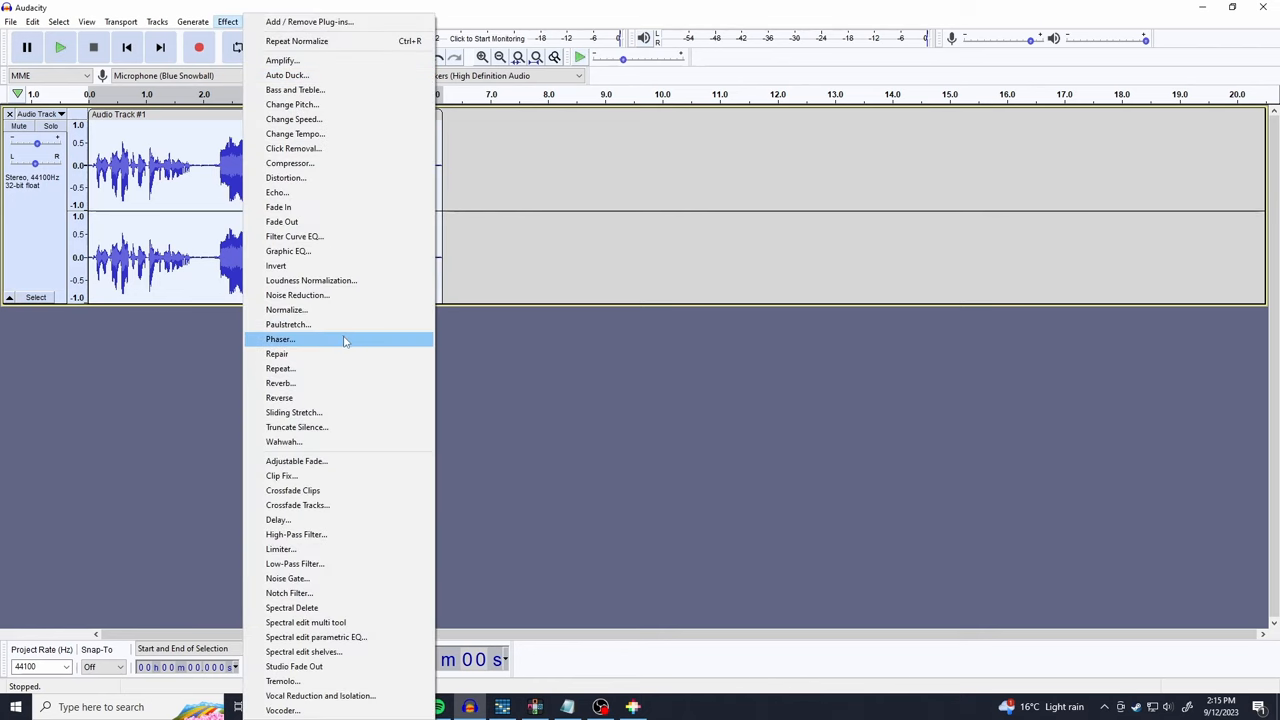
{"action": "left_click", "coordinate": [288, 324]}
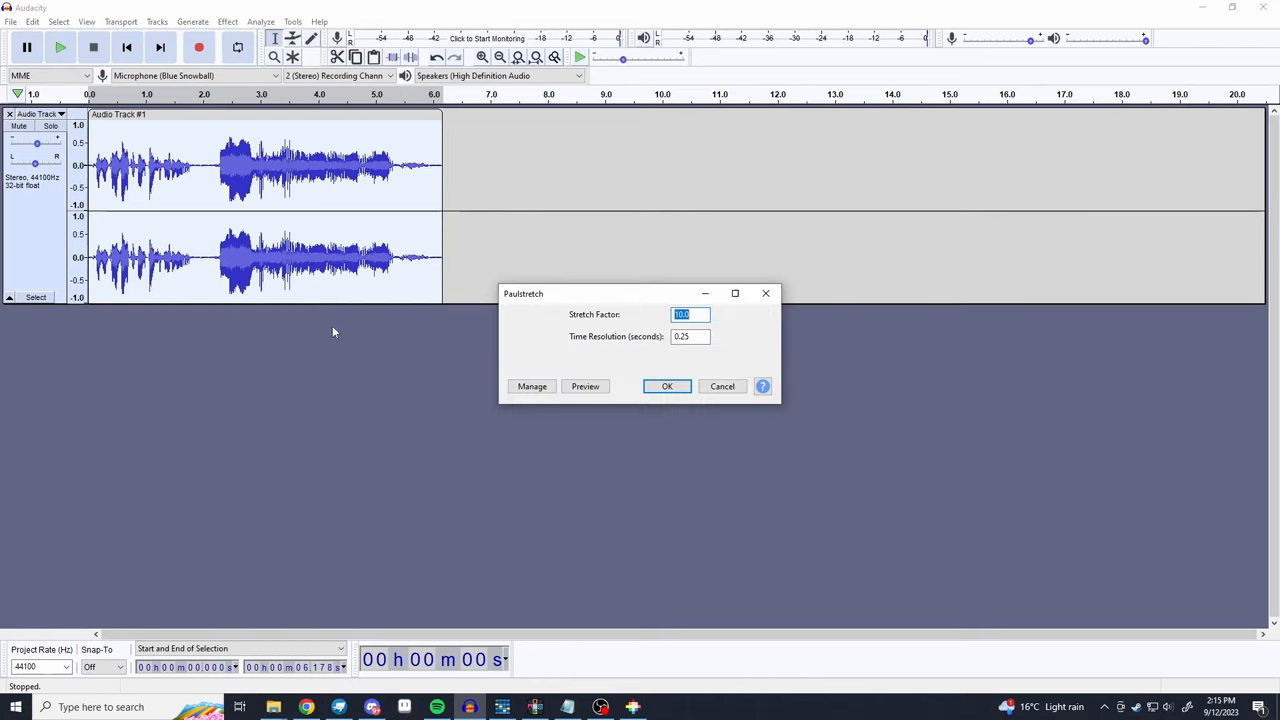
{"action": "left_click", "coordinate": [668, 386]}
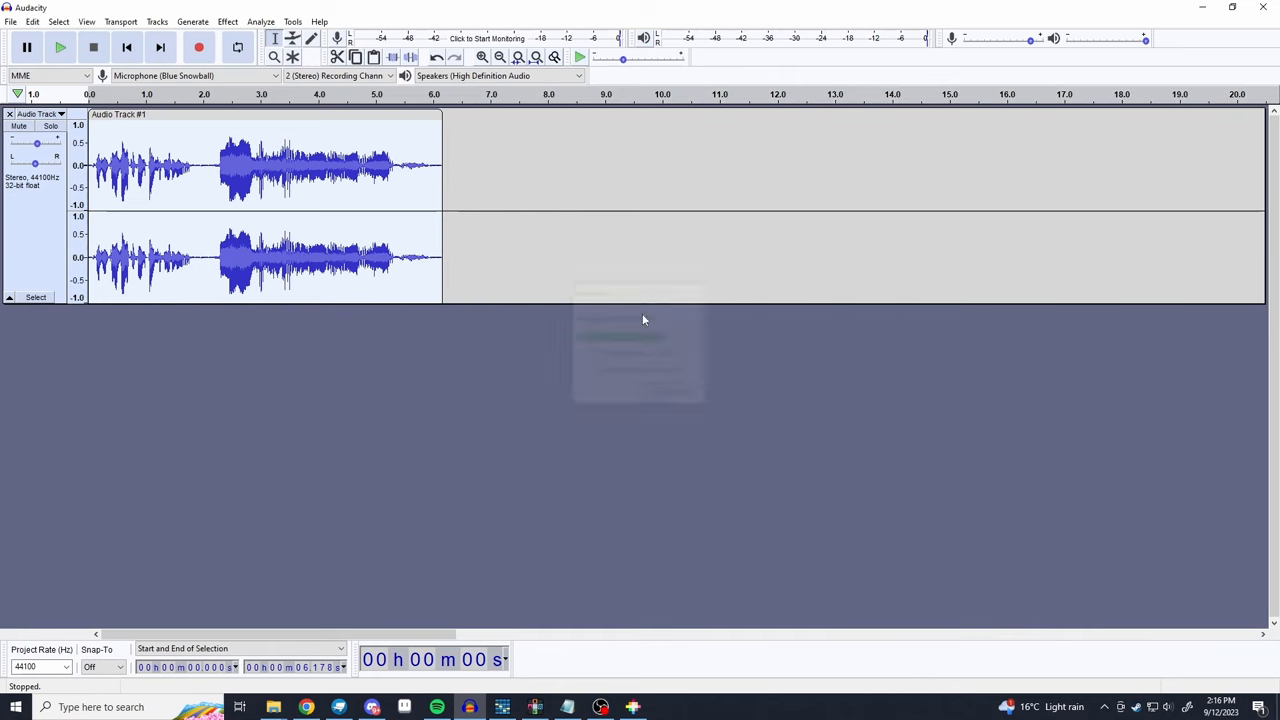
{"action": "left_click", "coordinate": [60, 48]}
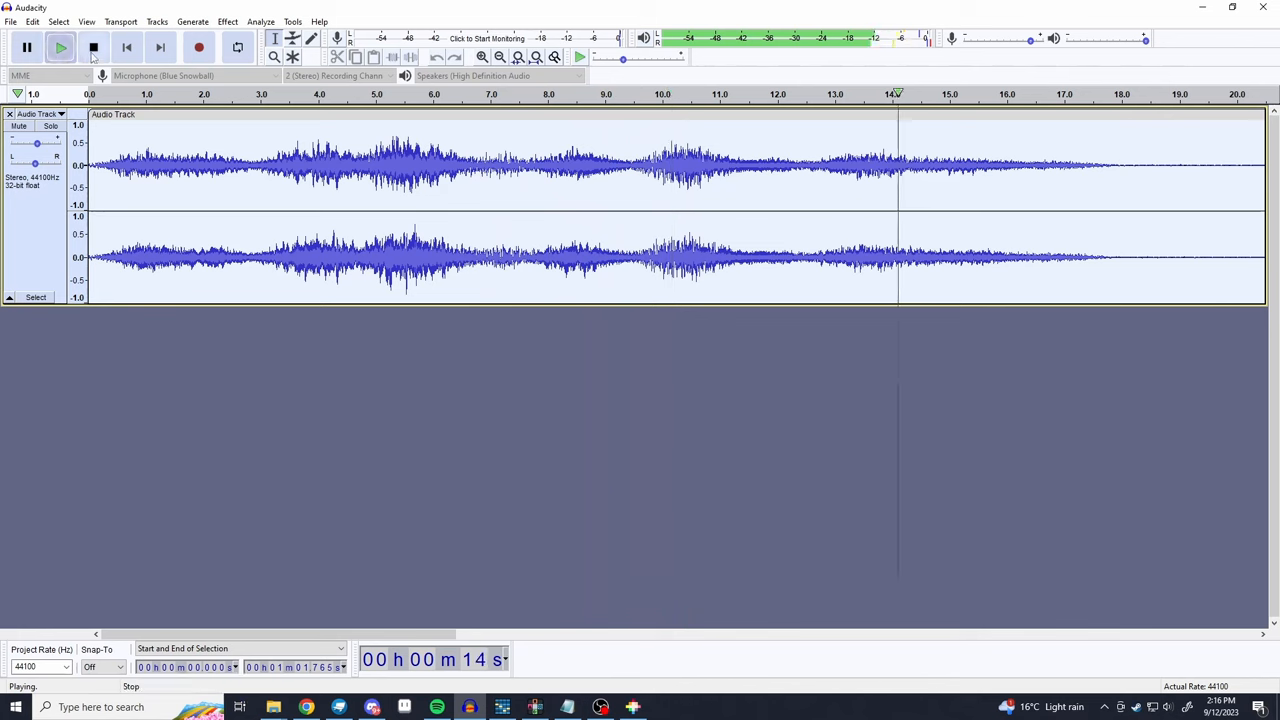
{"action": "left_click", "coordinate": [12, 20]}
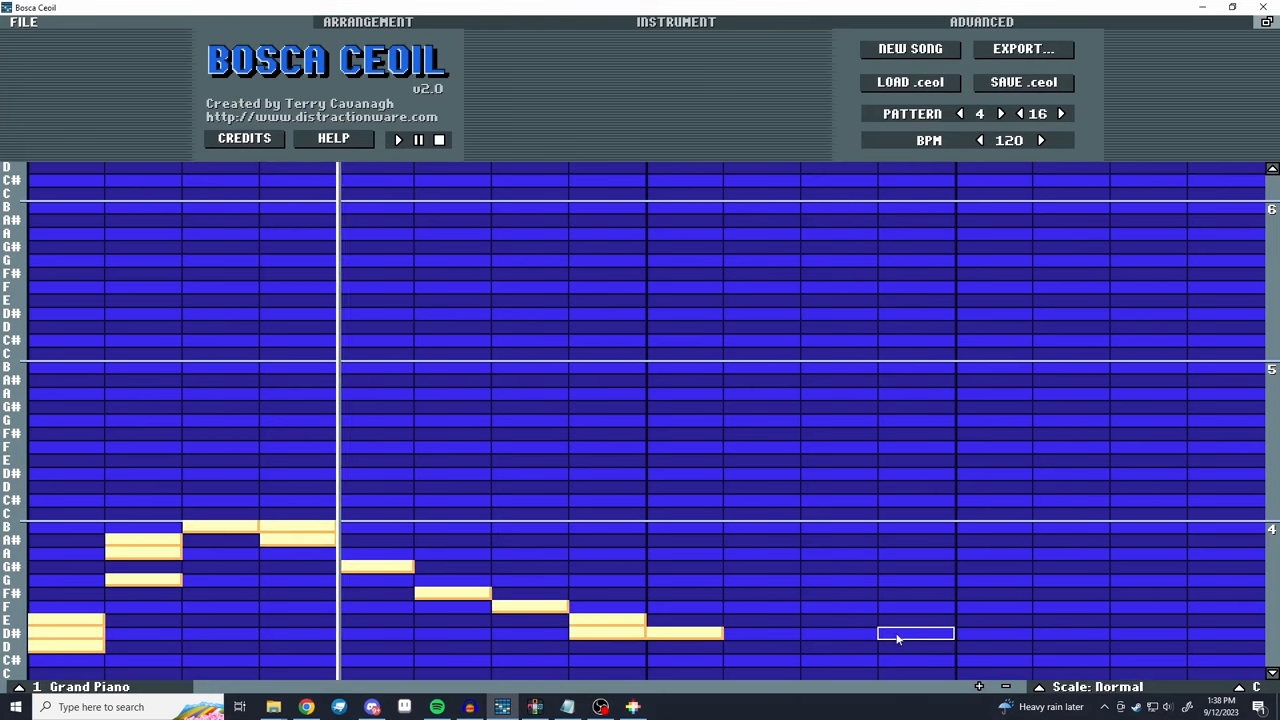
{"action": "mouse_move", "coordinate": [838, 660]}
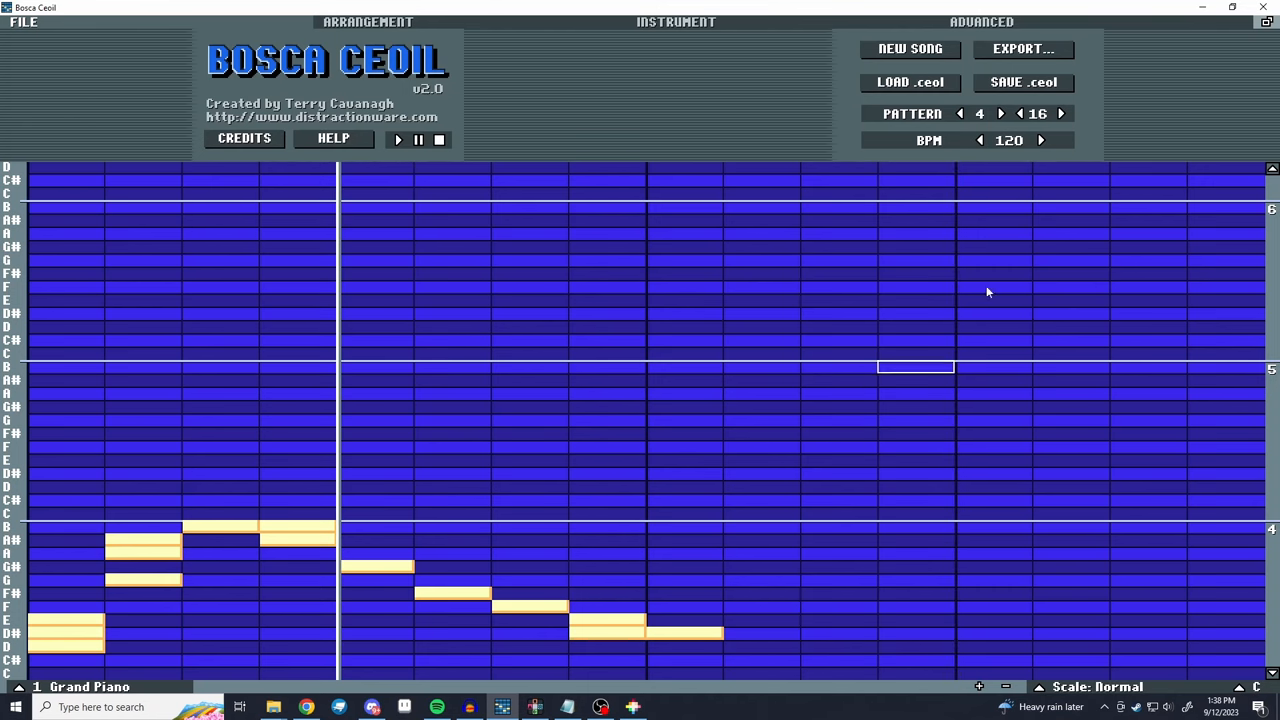
{"action": "left_click", "coordinate": [1040, 140]}
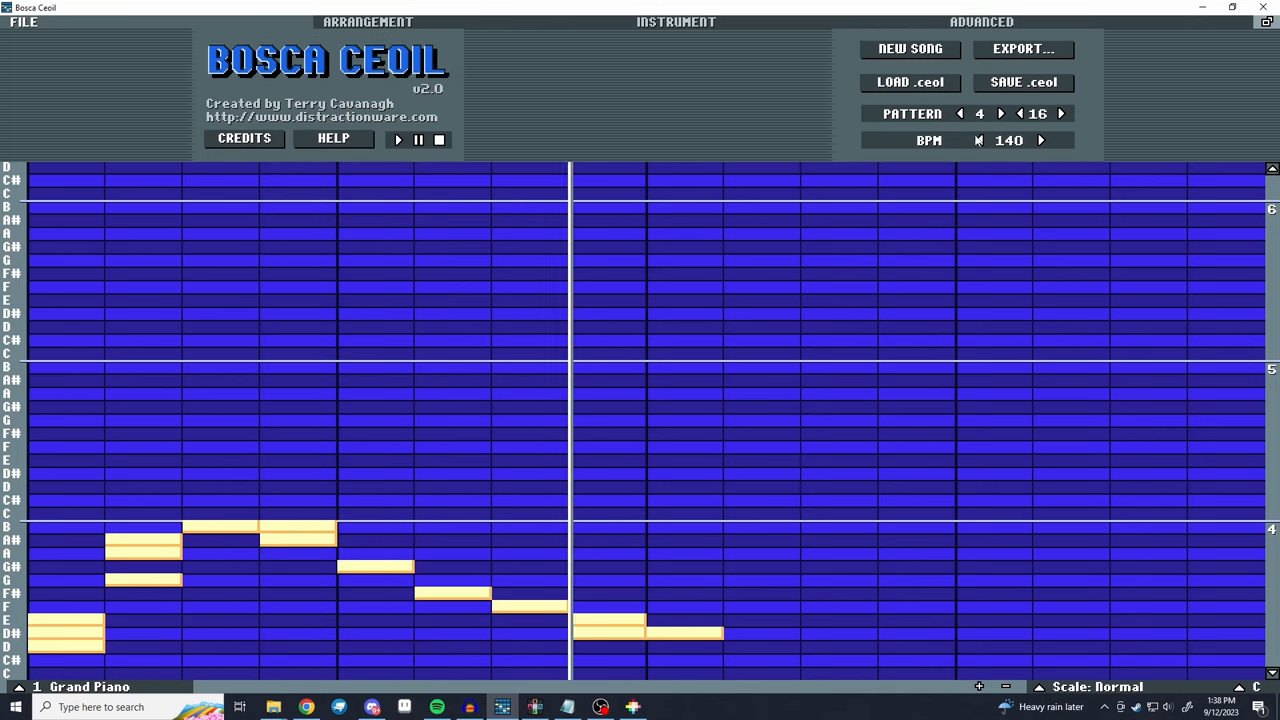
{"action": "left_click", "coordinate": [978, 140]}
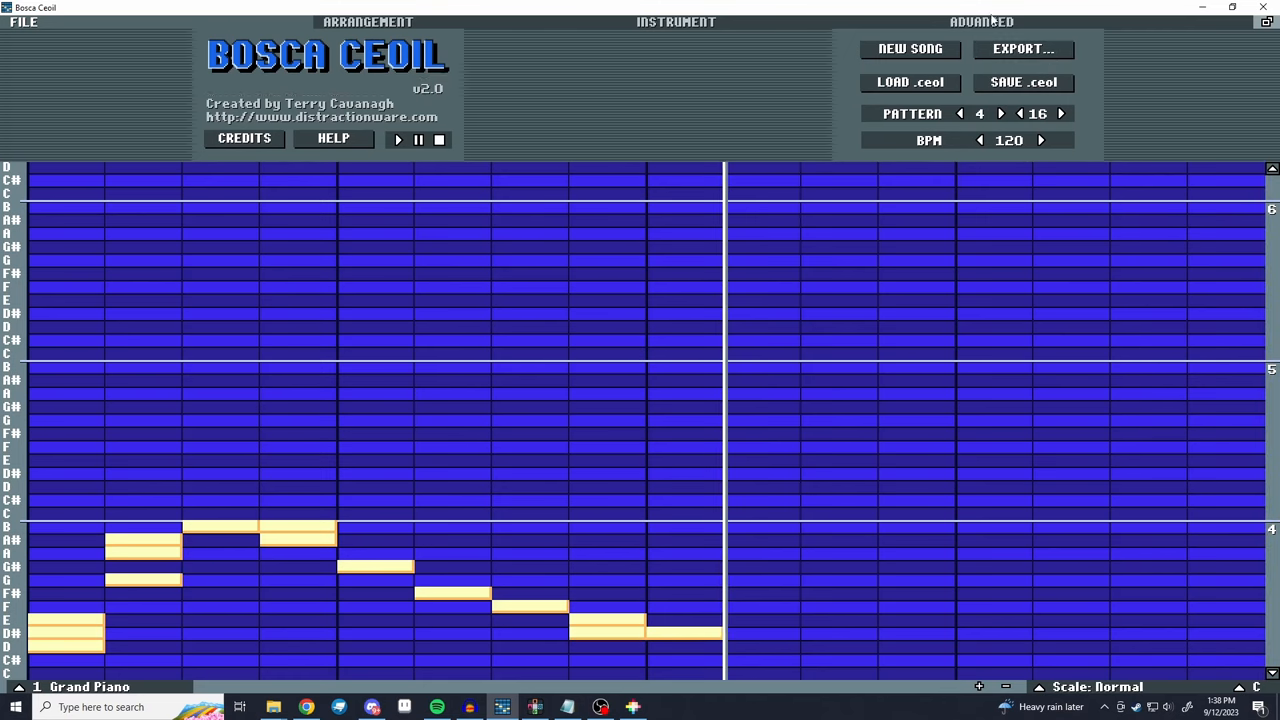
- Review the instrument settings and pick Twin synth. #3 FB as a second instrument beside Rock Organ
{"action": "left_click", "coordinate": [676, 20]}
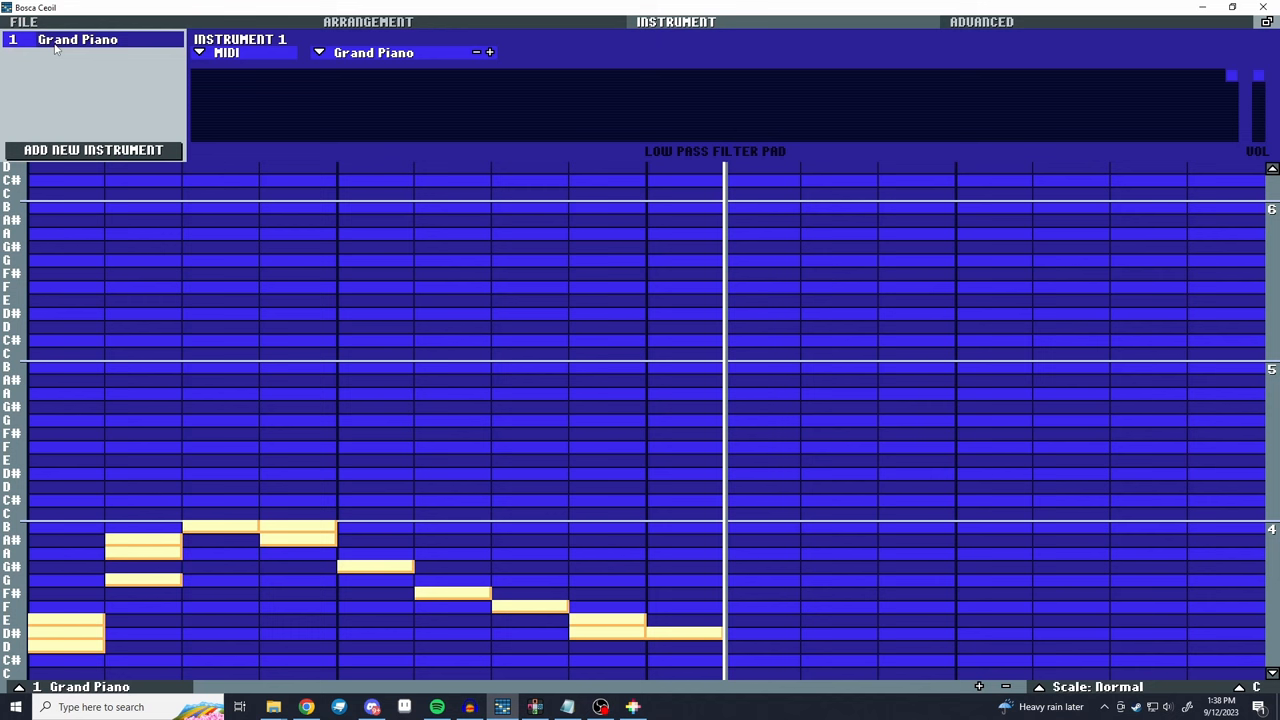
{"action": "left_click", "coordinate": [244, 52]}
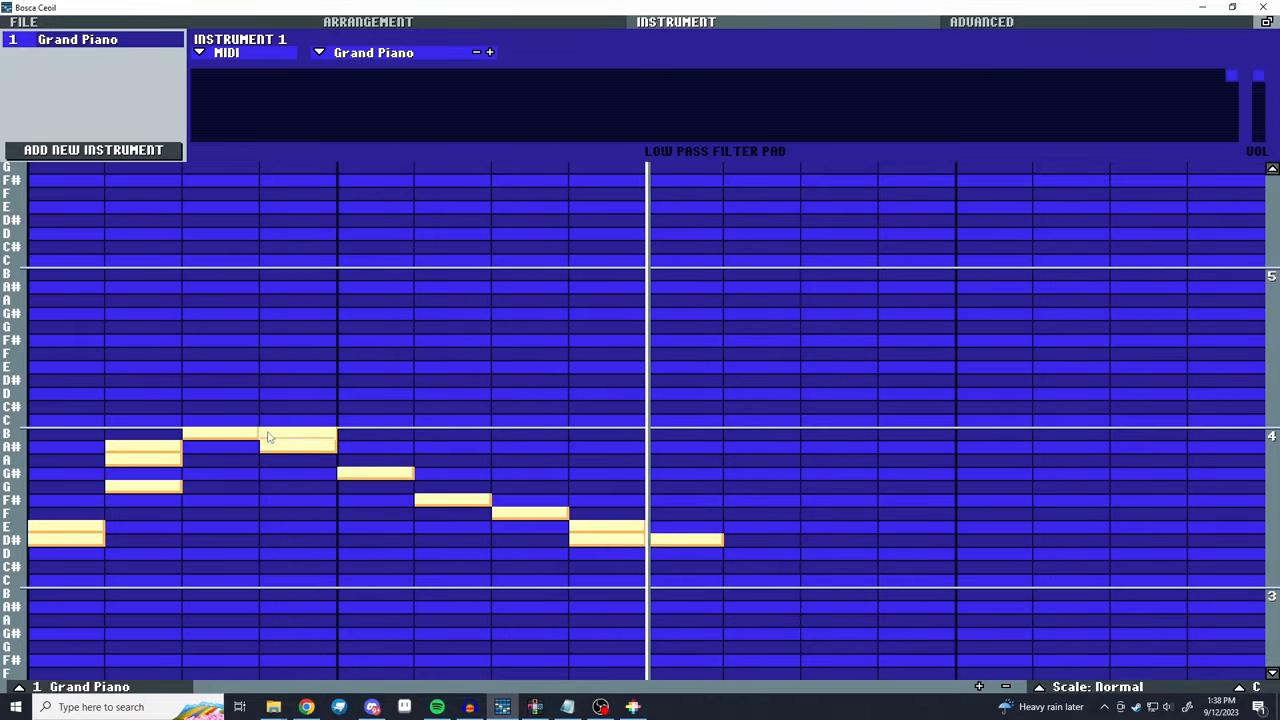
{"action": "left_click", "coordinate": [372, 52]}
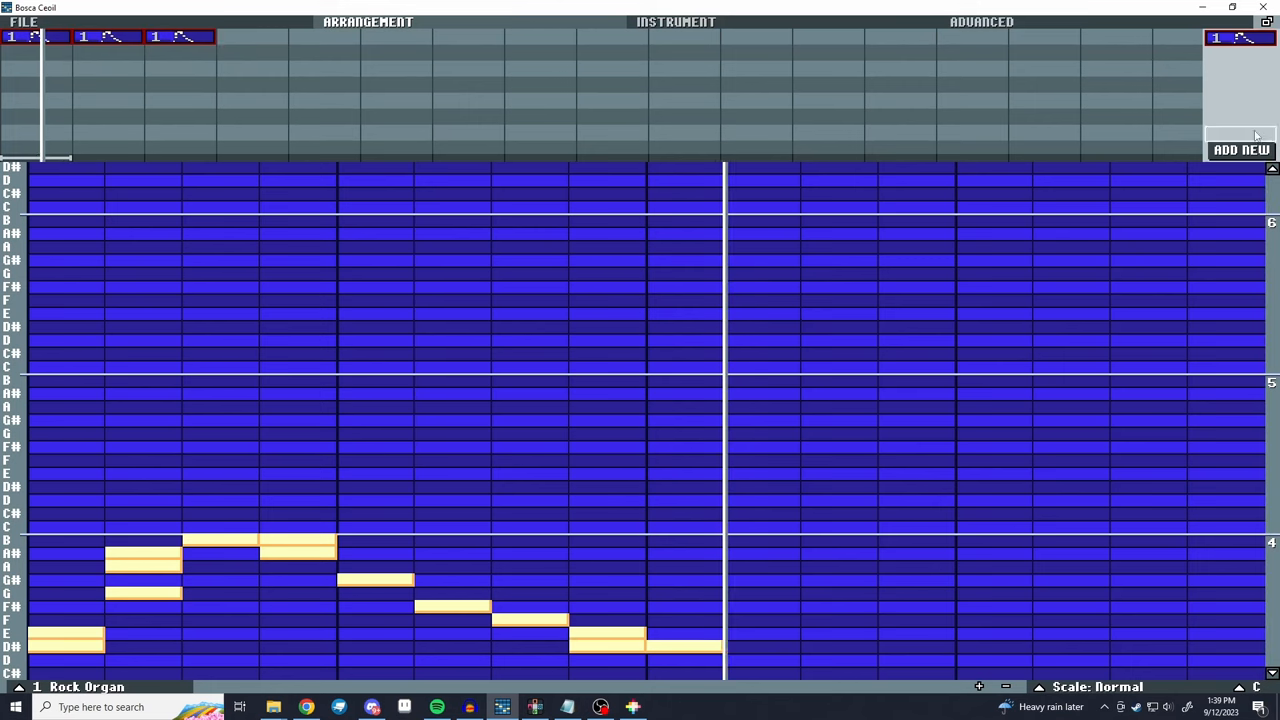
- Add a pattern for instrument 2, place it in the arrangement, and view its Twin synth settings
{"action": "left_click", "coordinate": [1240, 54]}
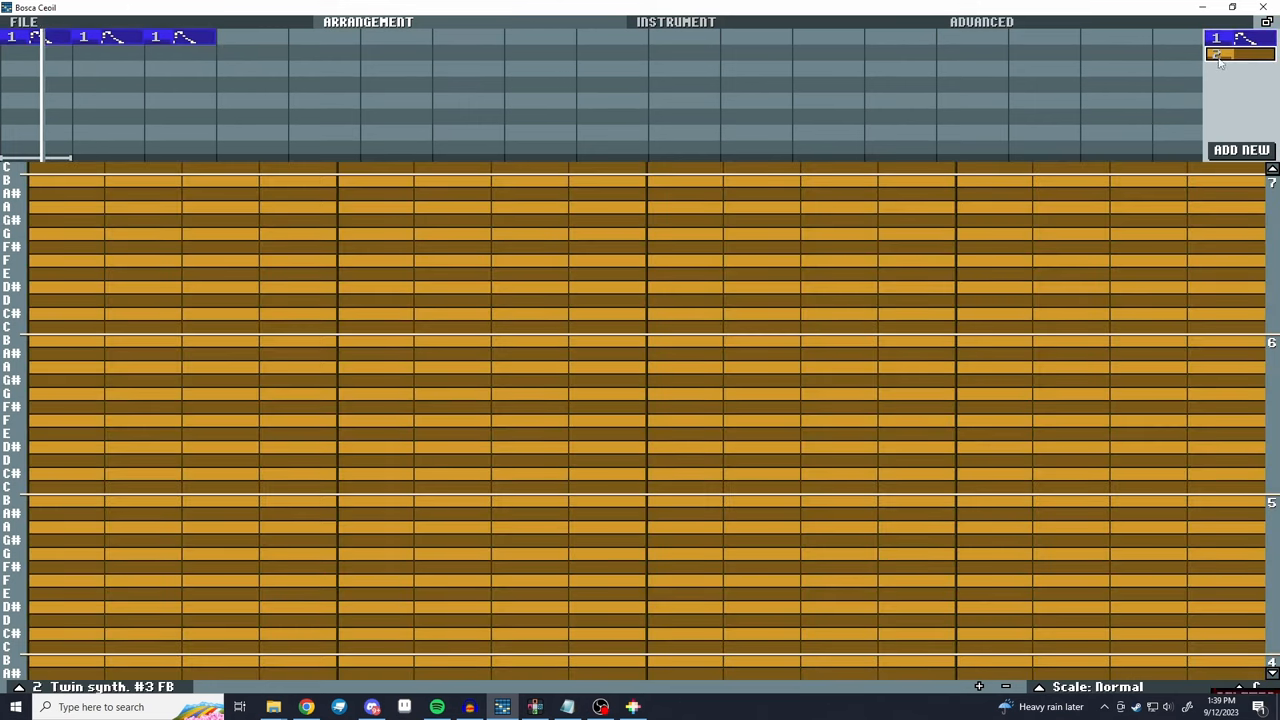
{"action": "left_click", "coordinate": [1240, 54]}
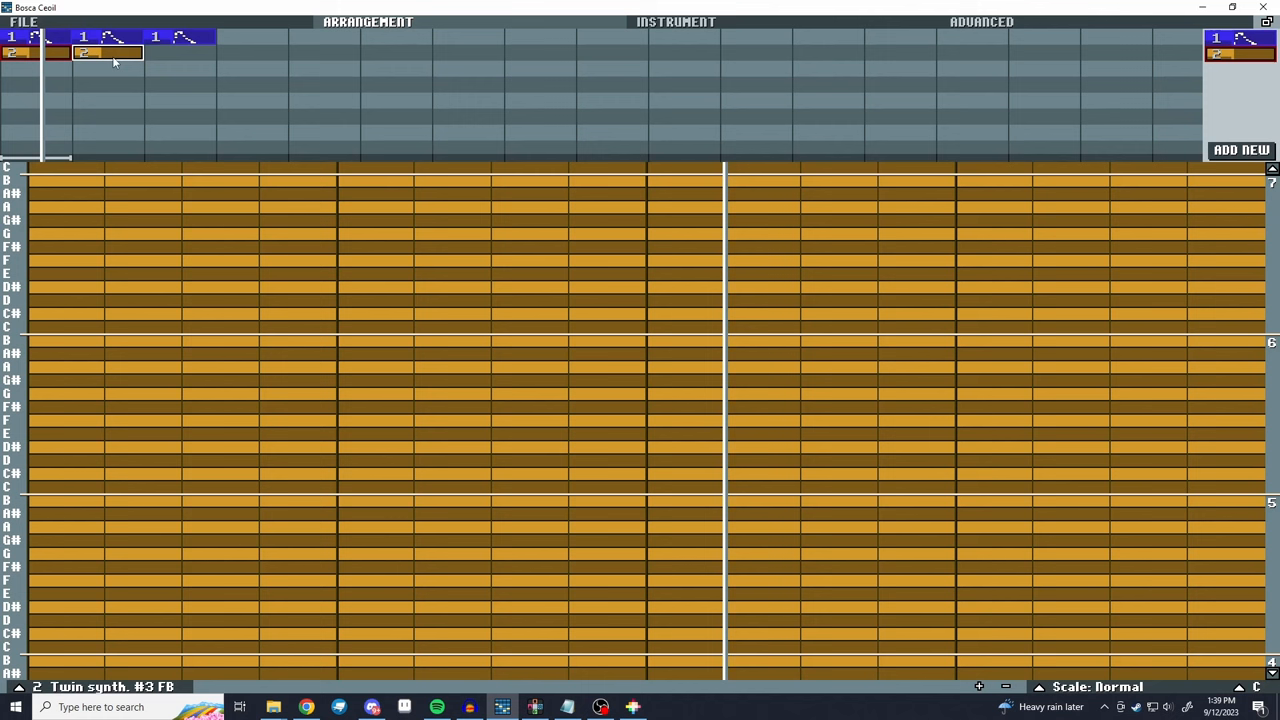
{"action": "left_click", "coordinate": [676, 20]}
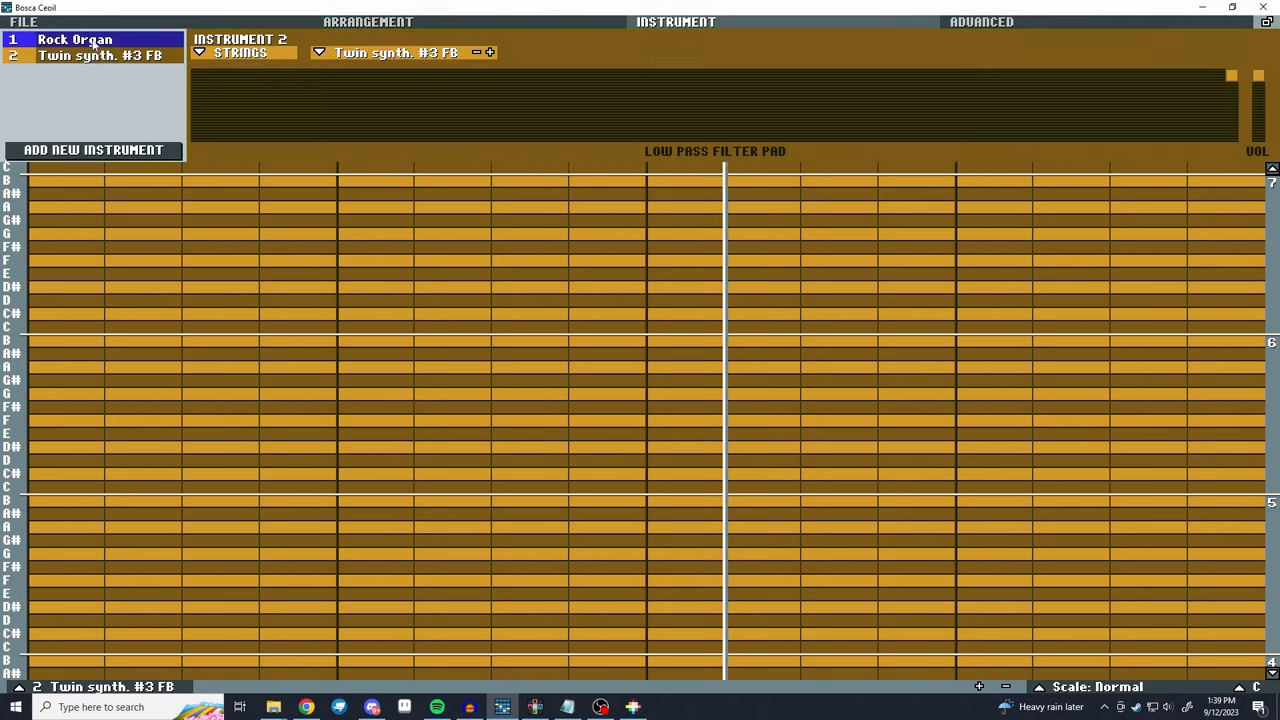
{"action": "left_click", "coordinate": [368, 20]}
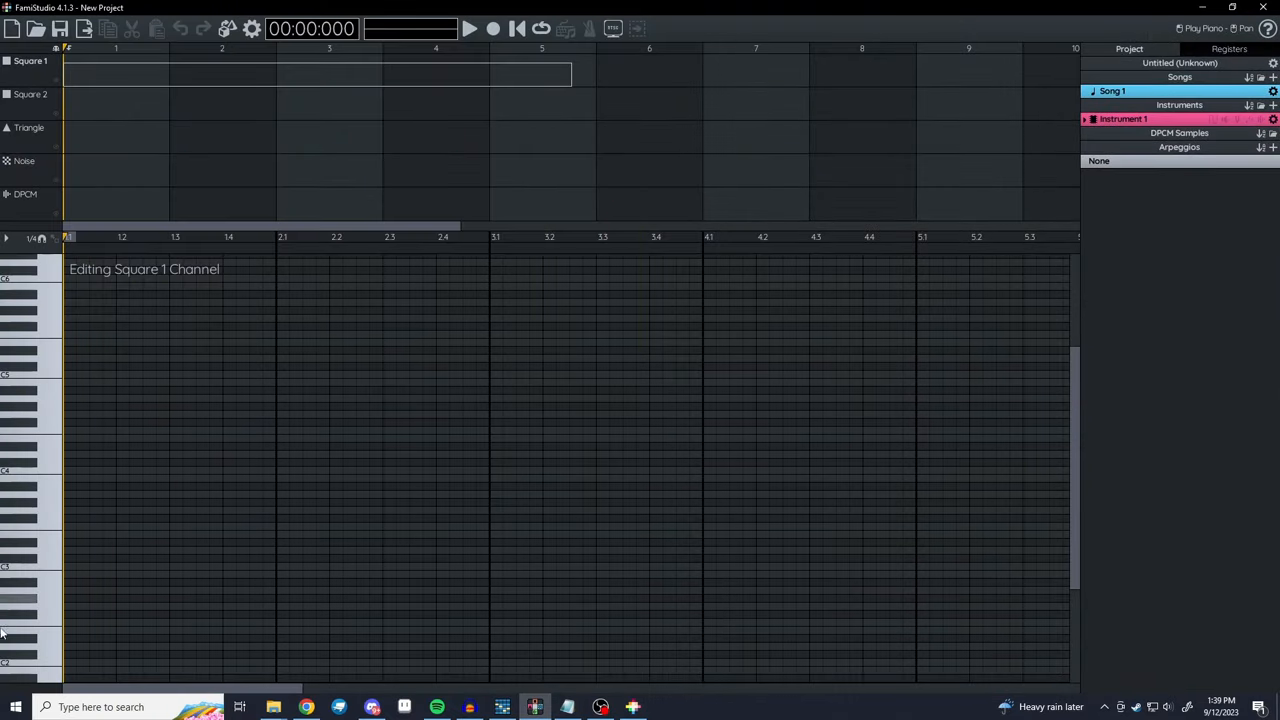
{"action": "mouse_move", "coordinate": [56, 356]}
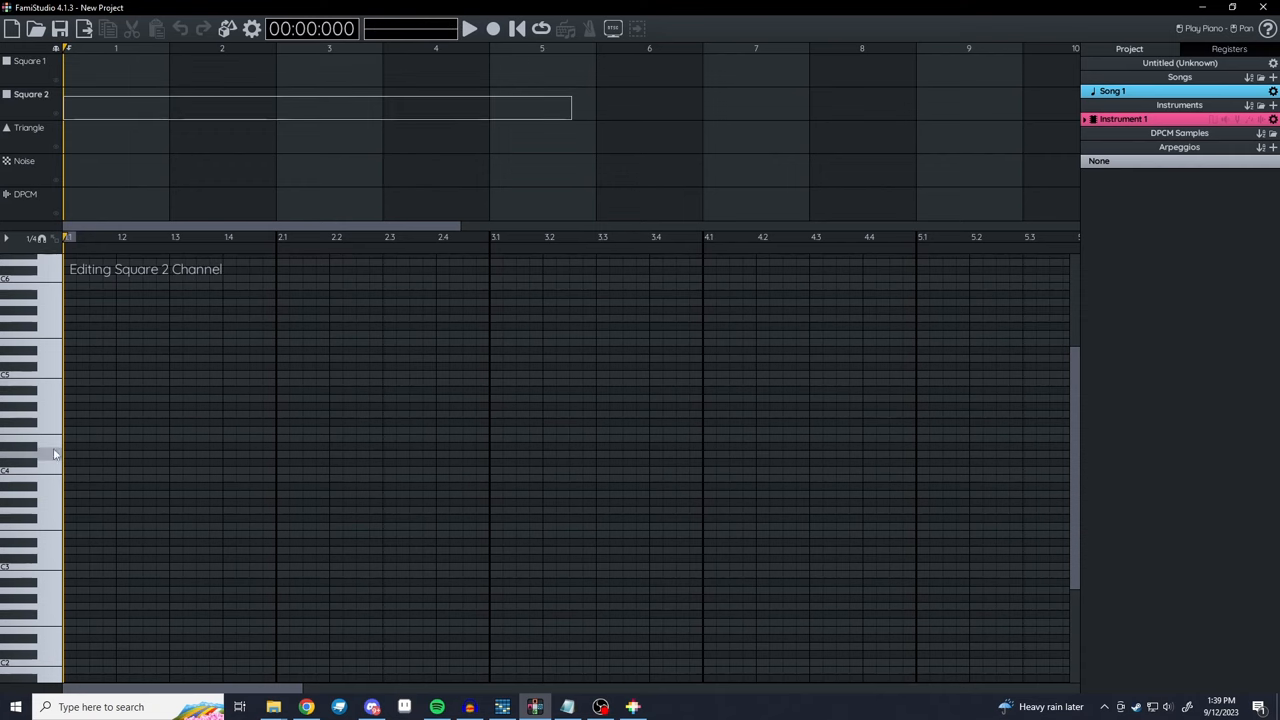
- Switch the piano roll through the Triangle and Noise channels and place a first note
{"action": "left_click", "coordinate": [28, 128]}
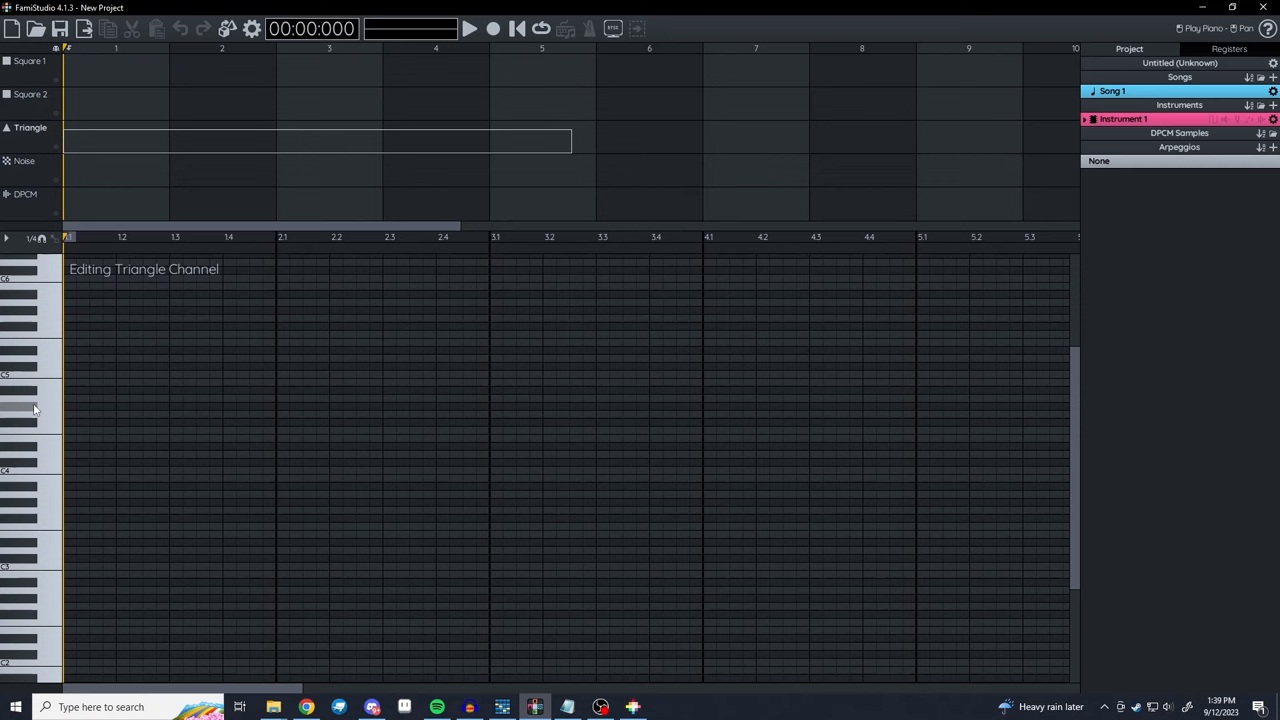
{"action": "left_click", "coordinate": [24, 160]}
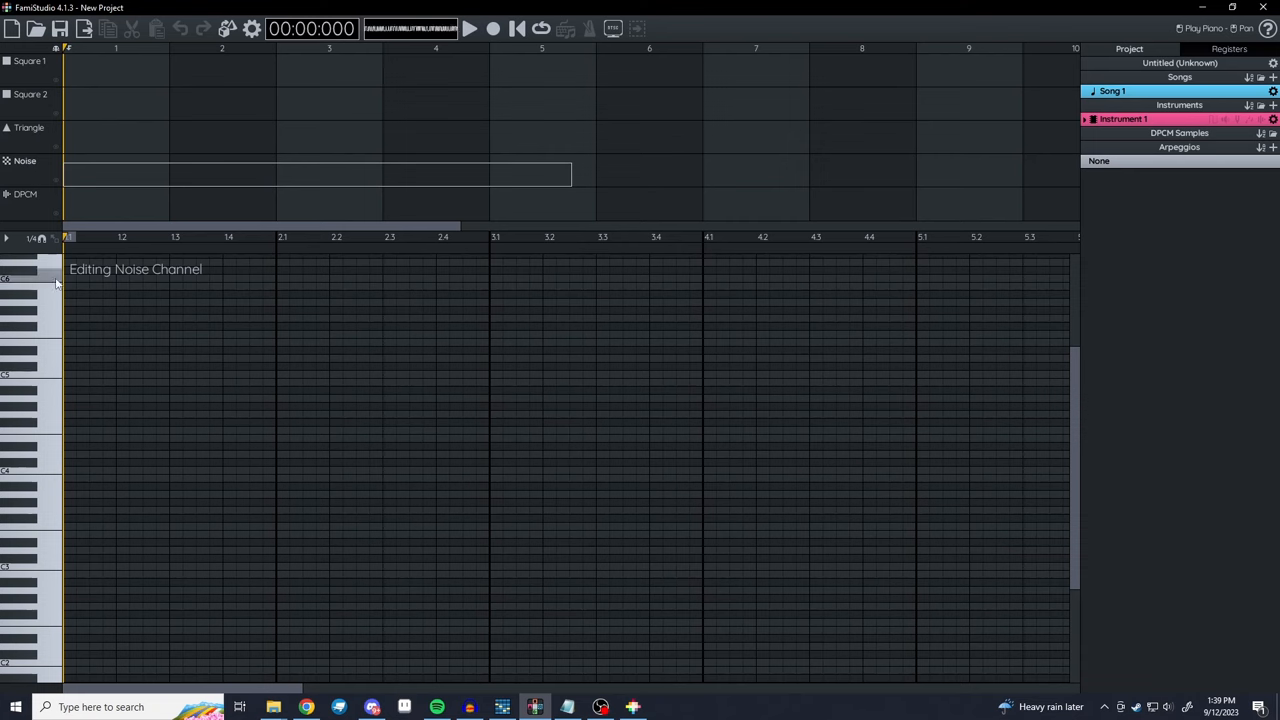
{"action": "left_click", "coordinate": [122, 536]}
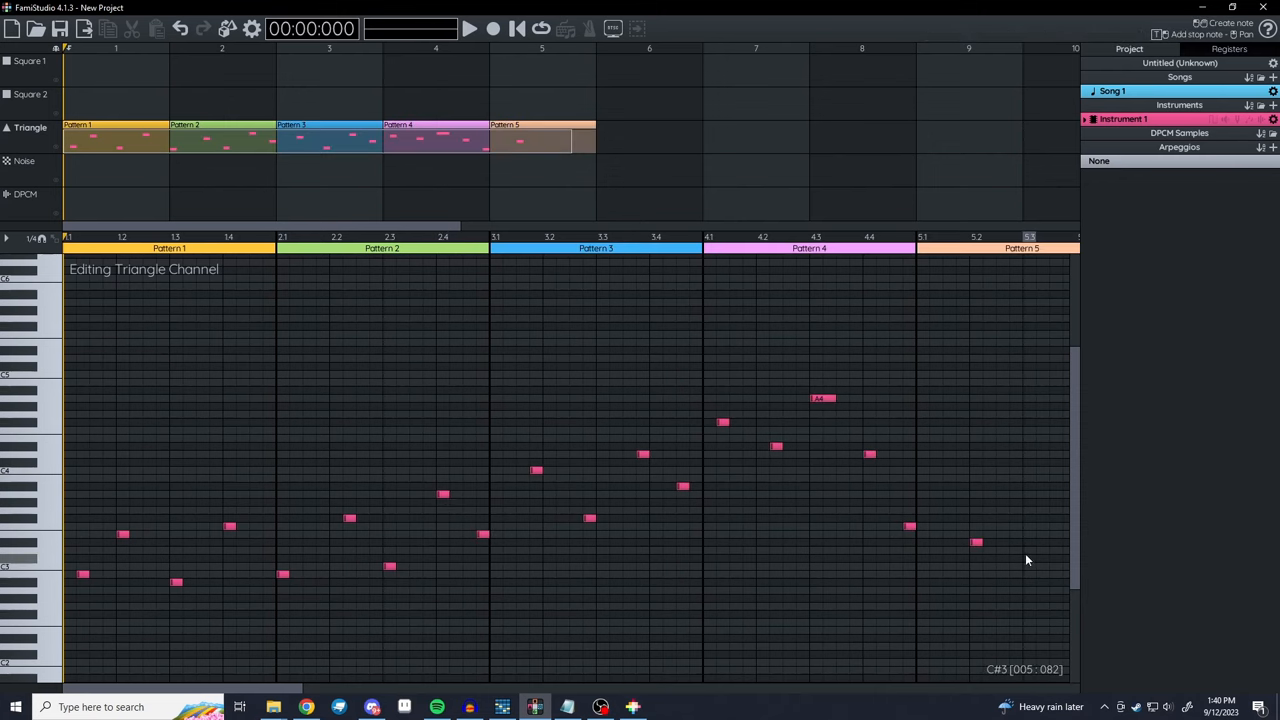
- Play back the Triangle melody and the new arpeggiated Square 1 chord patterns
{"action": "left_click", "coordinate": [468, 28]}
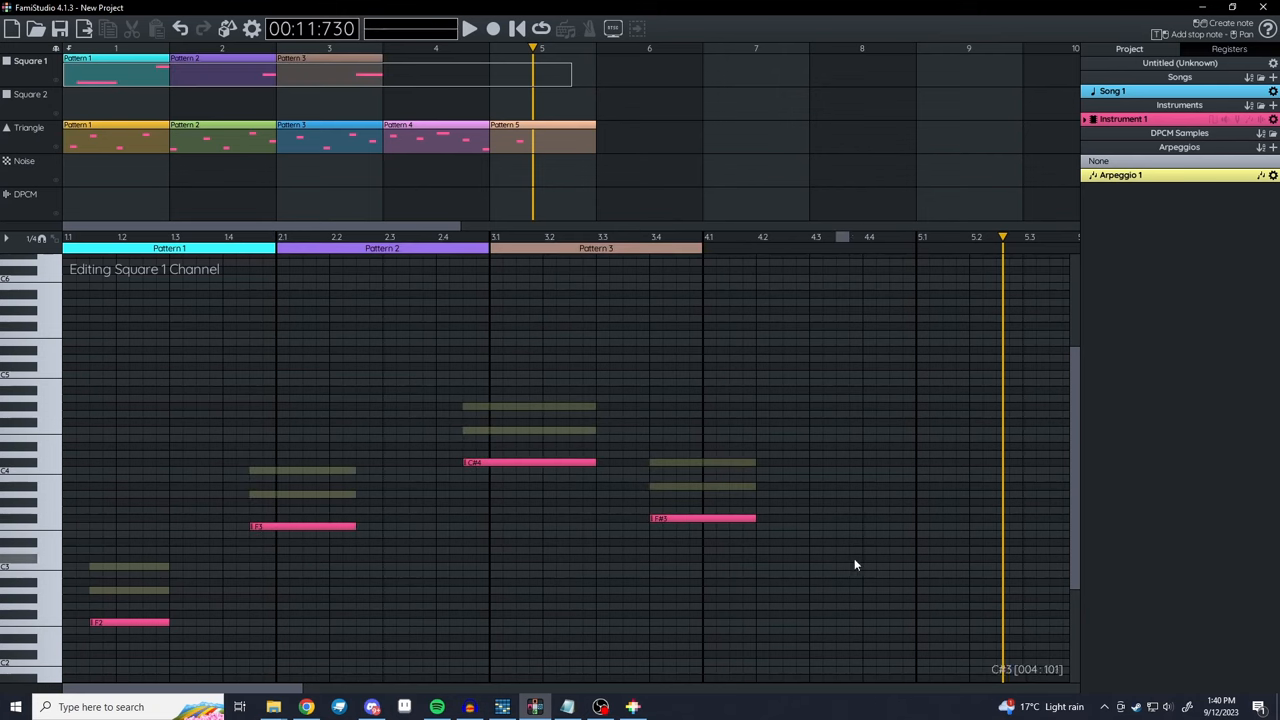
{"action": "left_click", "coordinate": [468, 28]}
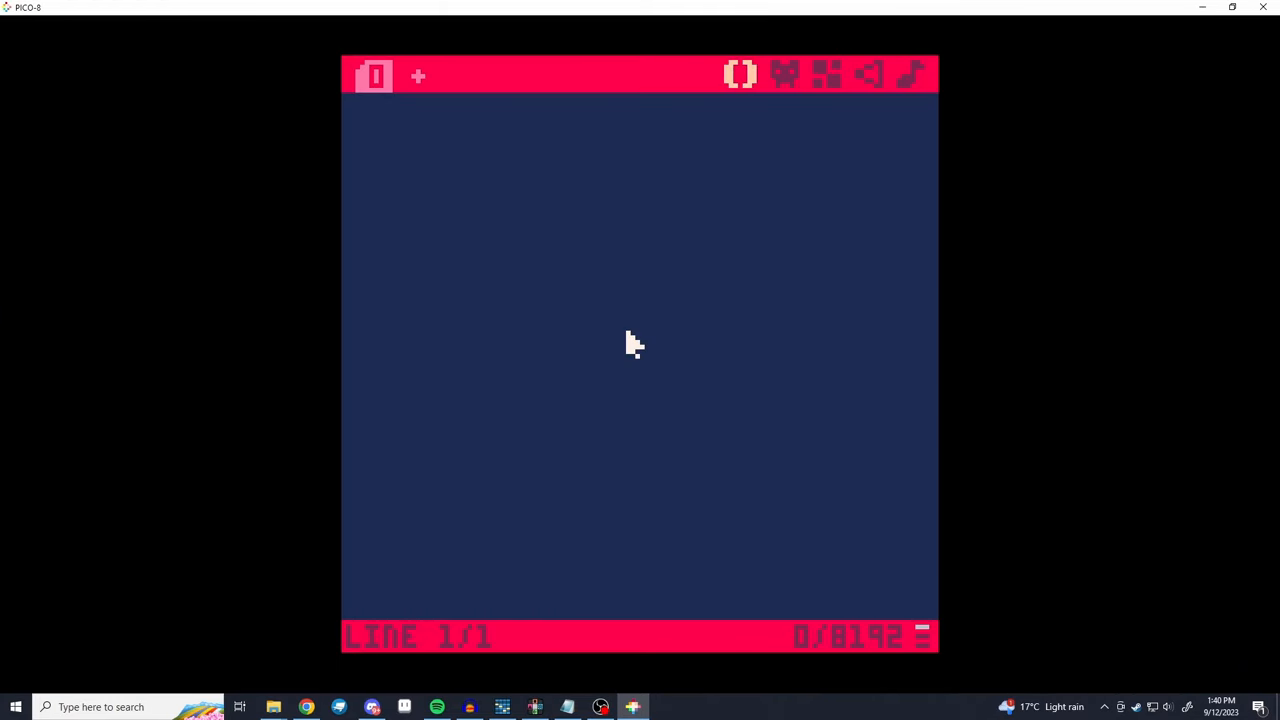
- Write HELLO WORLD in the PICO-8 code editor
{"action": "type", "text": "HELL"}
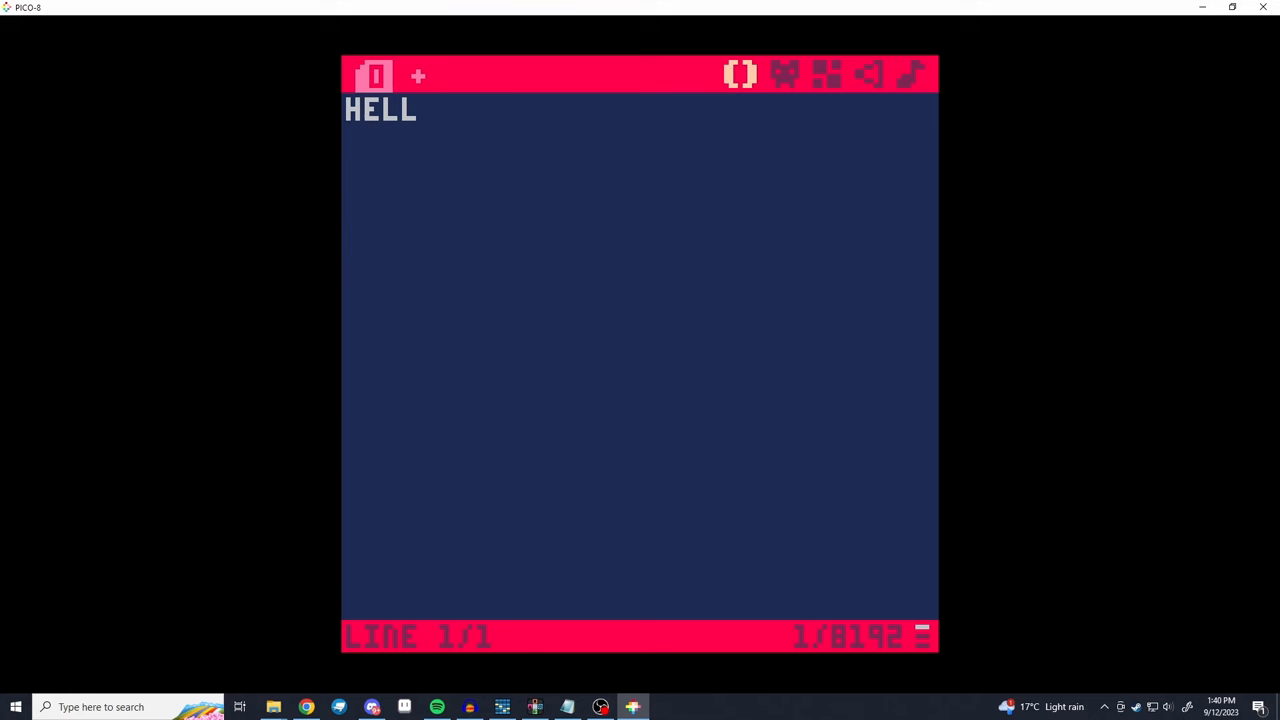
{"action": "type", "text": "O WORLD"}
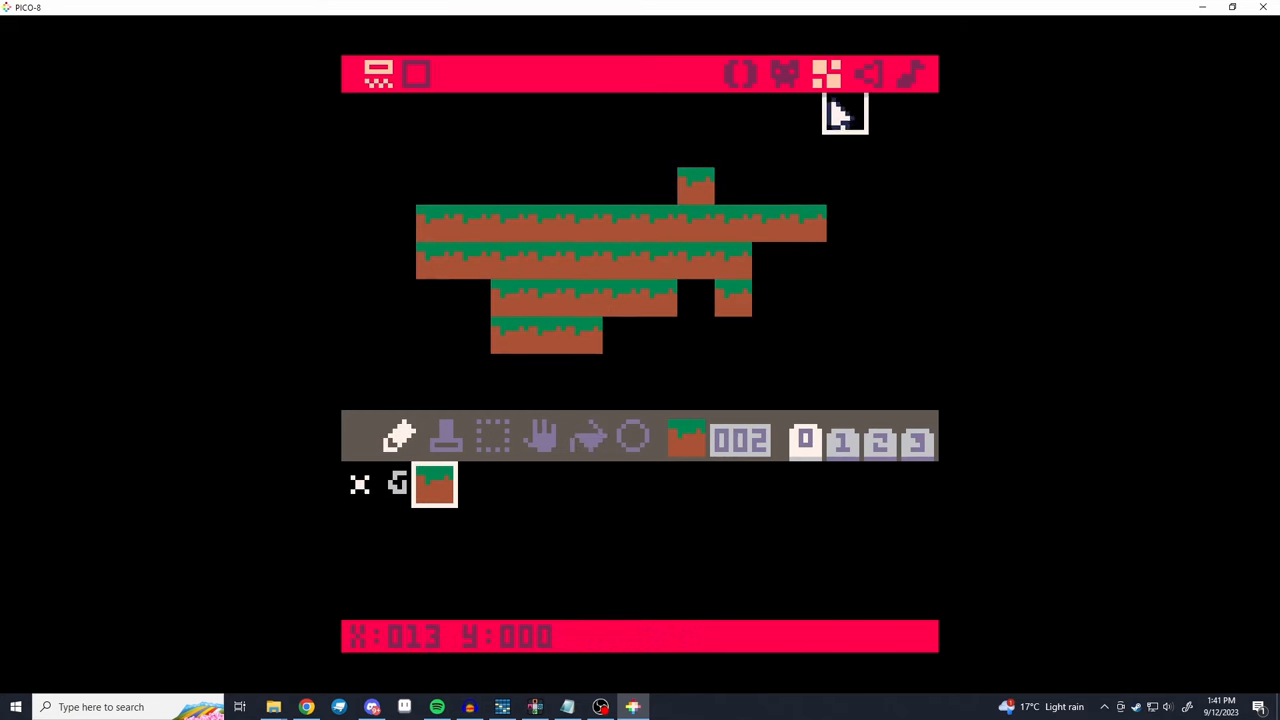
- Sketch a falling pitch curve for SFX 00 and try it on several waveforms
{"action": "left_click", "coordinate": [868, 74]}
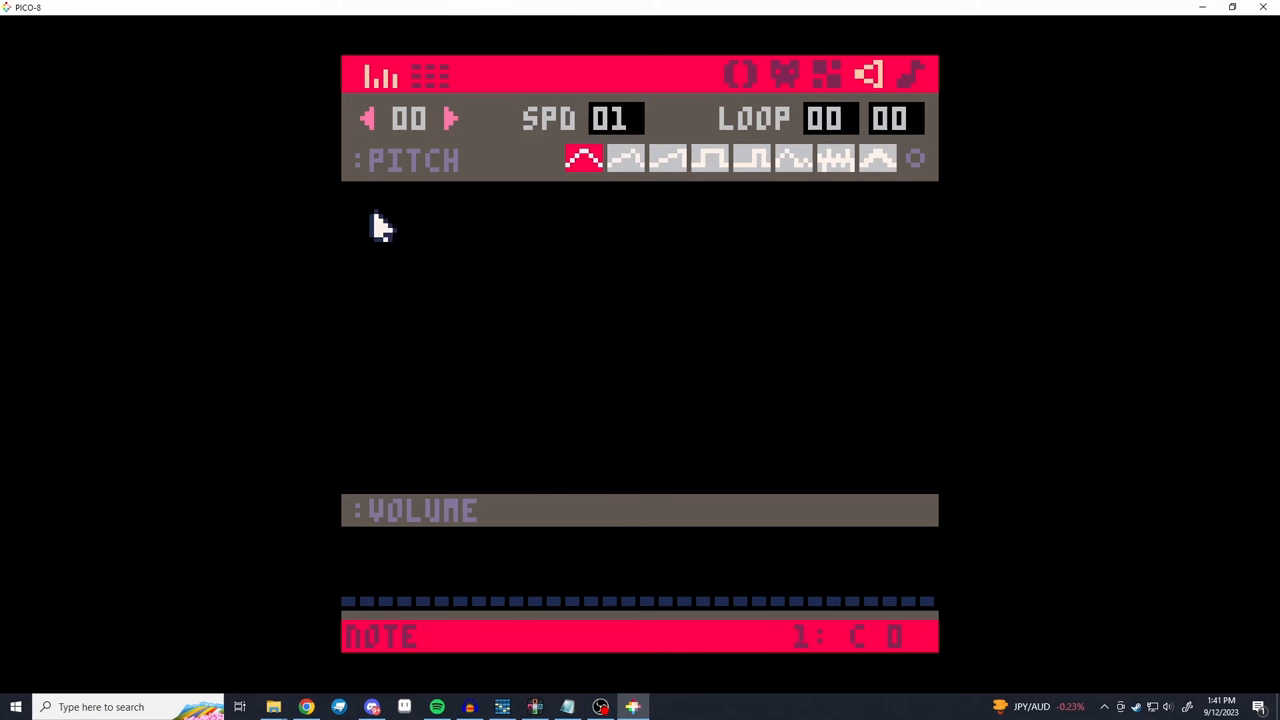
{"action": "left_click_drag", "start_coordinate": [370, 210], "coordinate": [890, 364]}
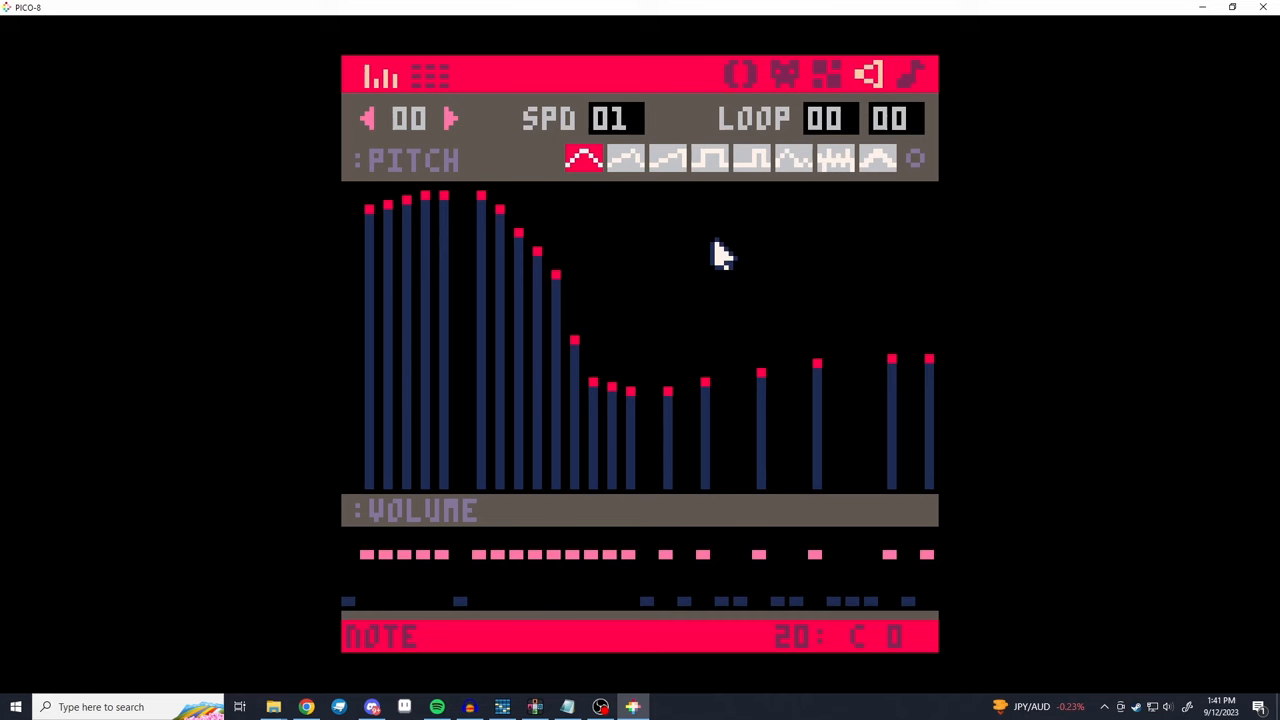
{"action": "left_click", "coordinate": [624, 158]}
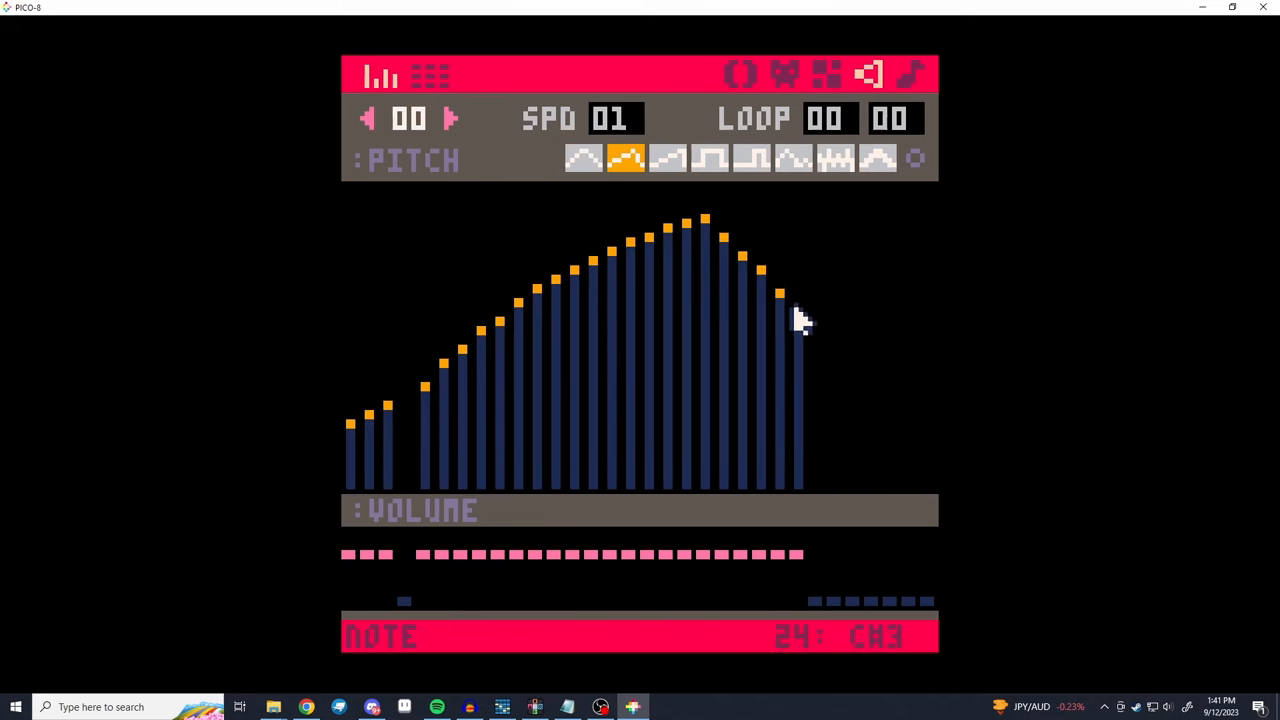
{"action": "left_click", "coordinate": [666, 158]}
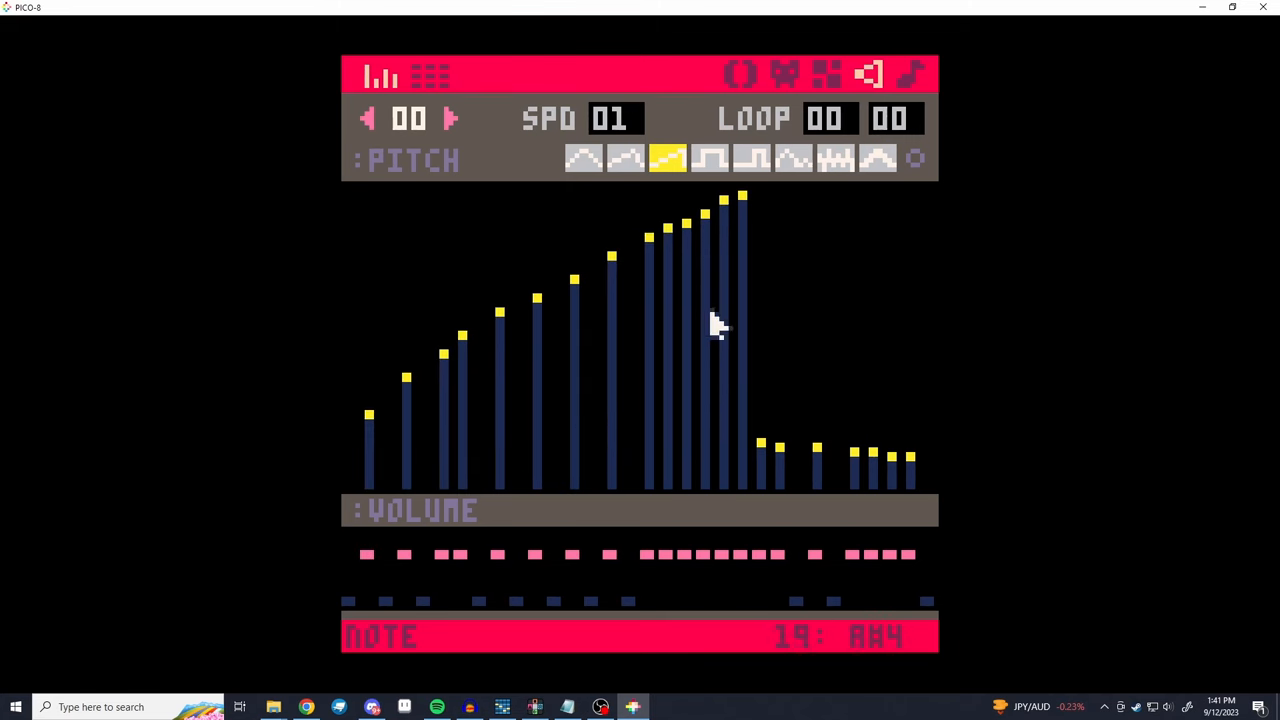
{"action": "left_click", "coordinate": [710, 160]}
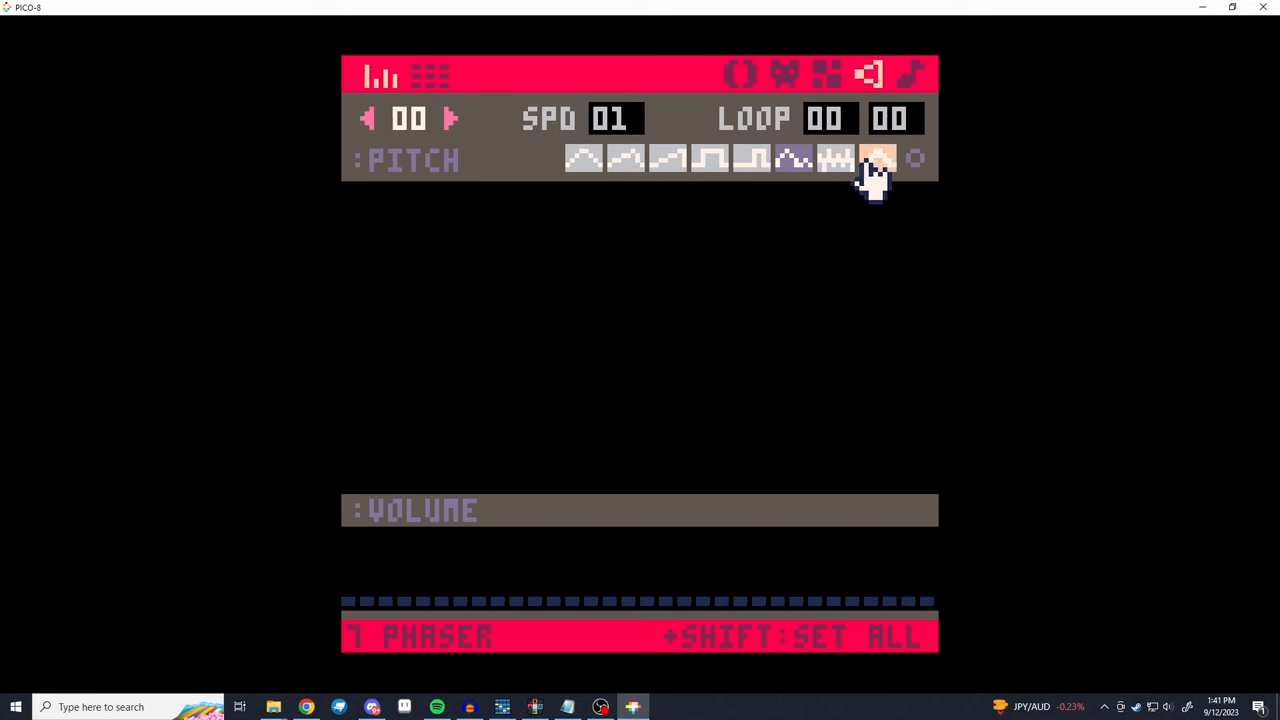
- Switch the sound to the phaser waveform and compare it against another
{"action": "left_click", "coordinate": [876, 158]}
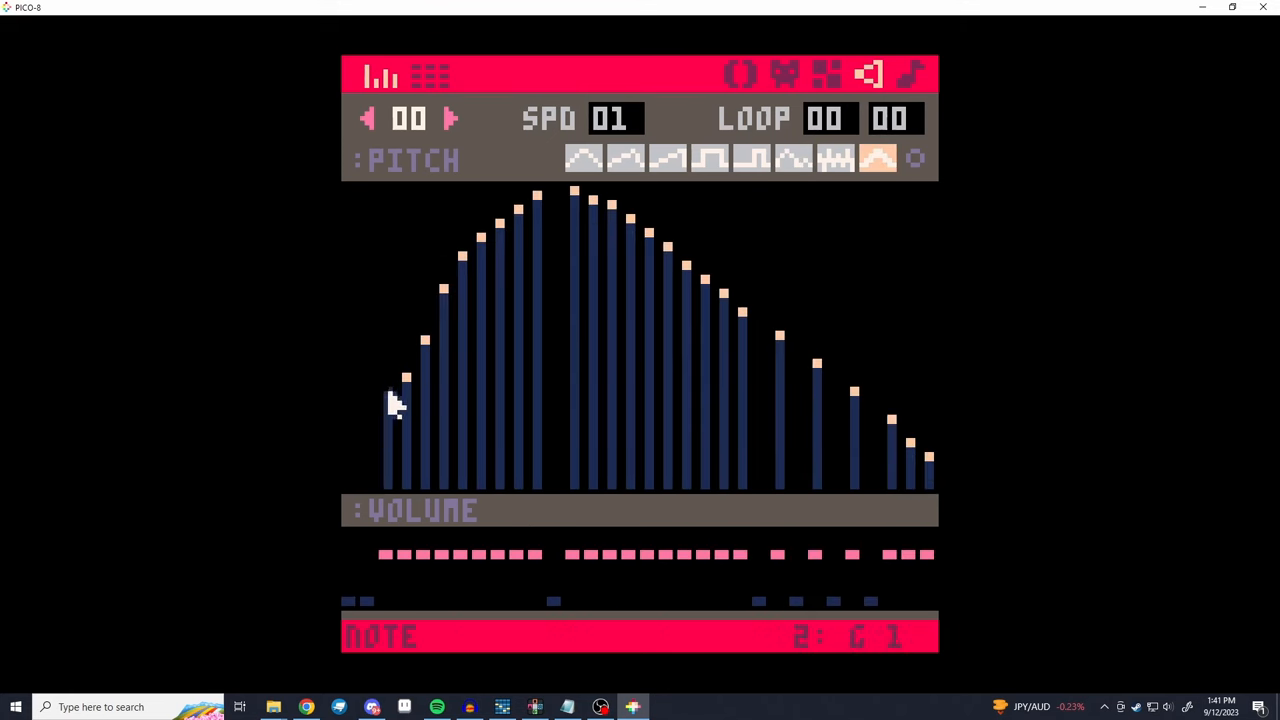
{"action": "left_click", "coordinate": [584, 158]}
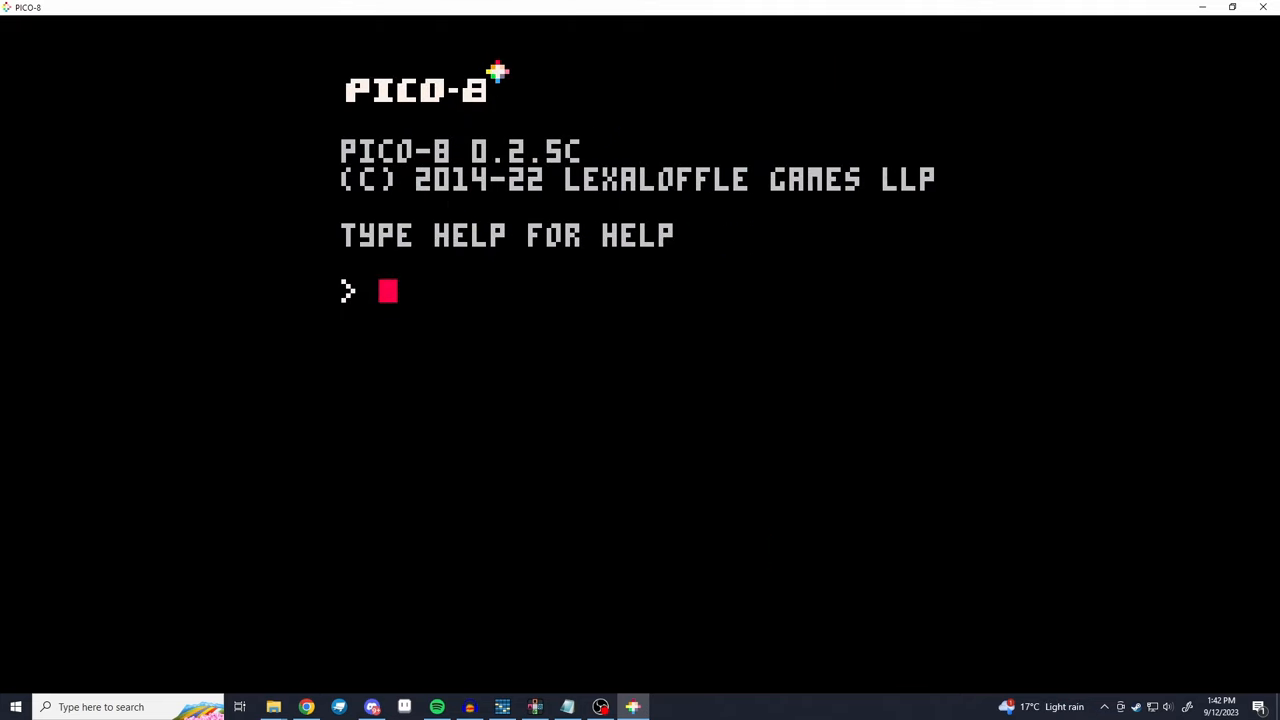
- Enter EXPORT in the PICO-8 console, then start recording a new Audacity track
{"action": "type", "text": "EXPOR"}
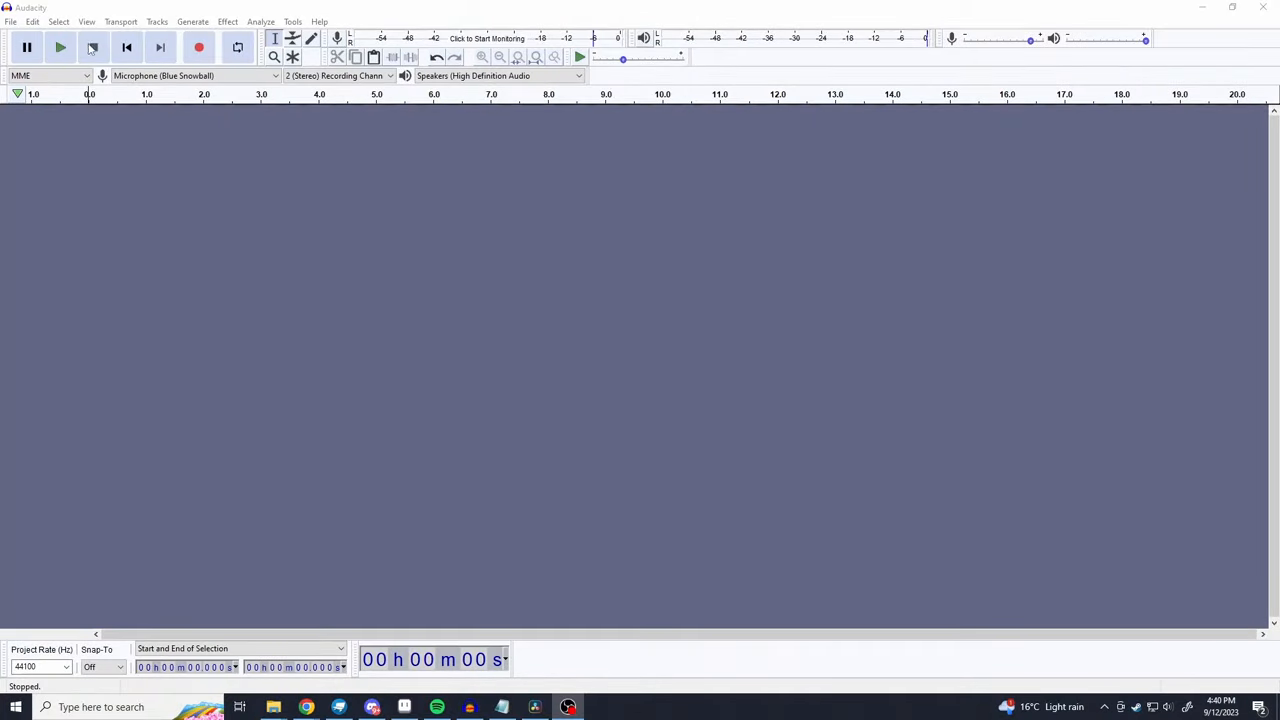
{"action": "left_click", "coordinate": [198, 48]}
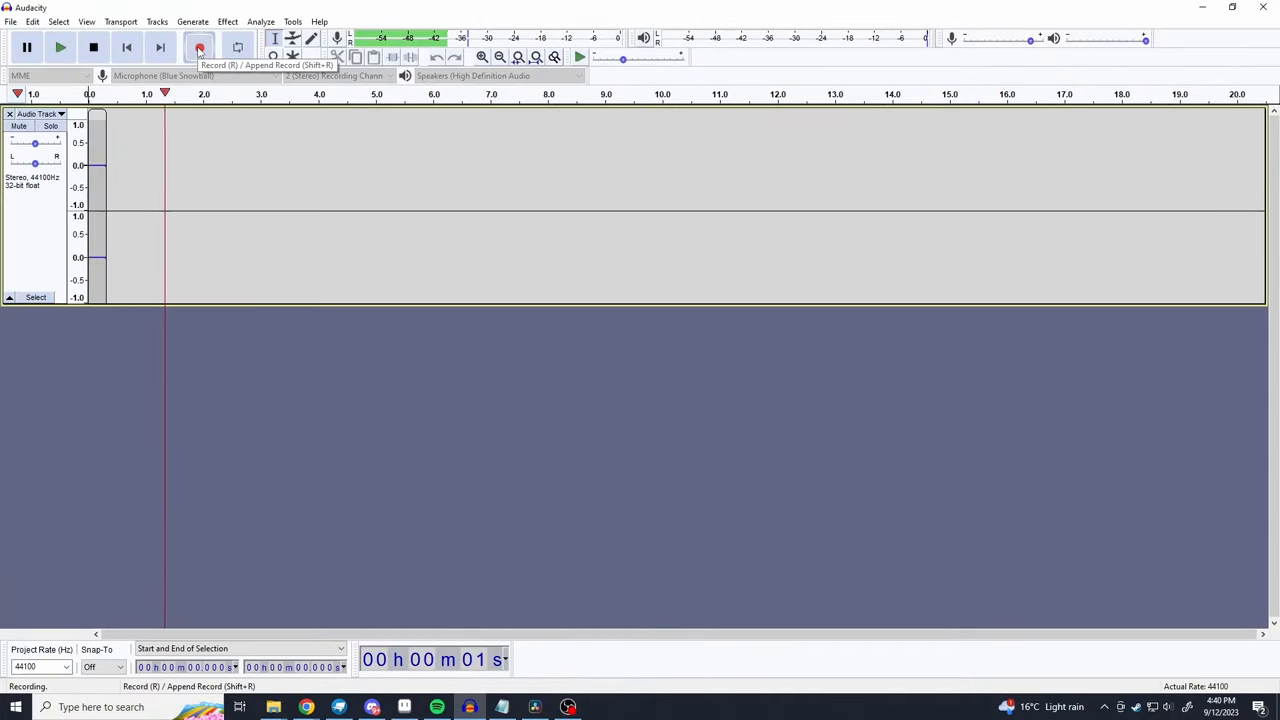